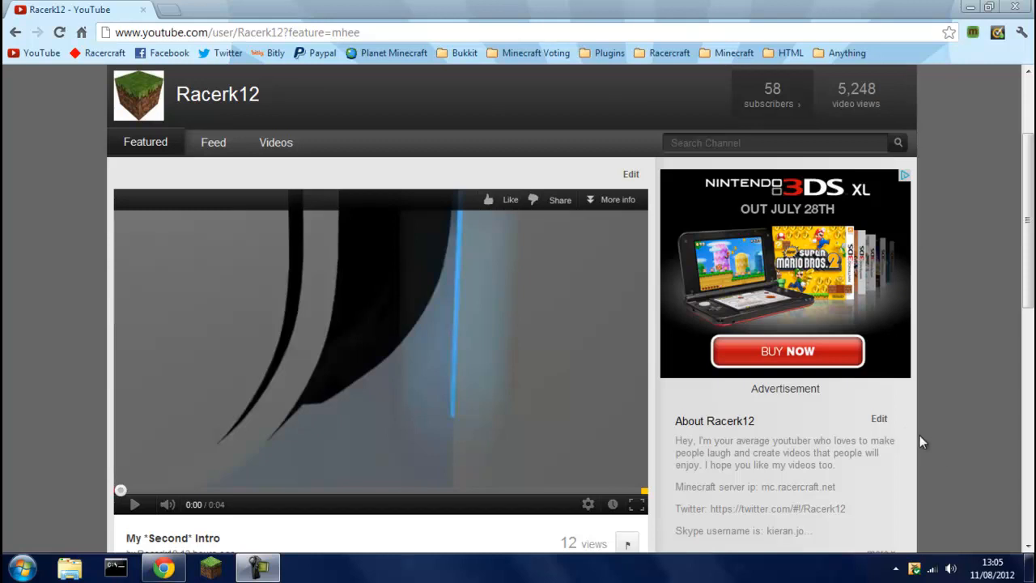
{"action": "mouse_move", "coordinate": [214, 142]}
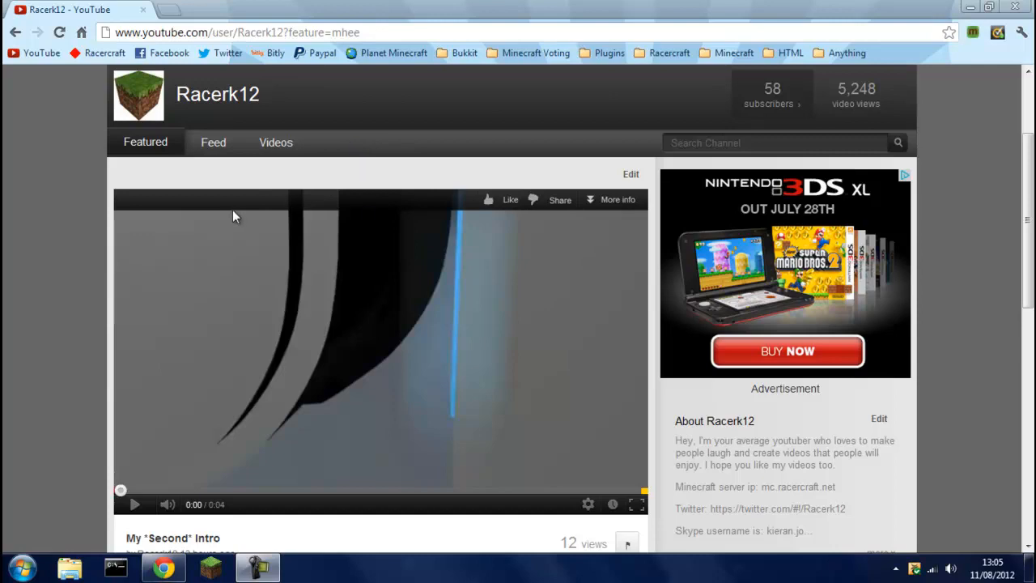
Play the featured 'My Second Intro' video on the Racerk12 channel page
{"action": "left_click", "coordinate": [135, 506]}
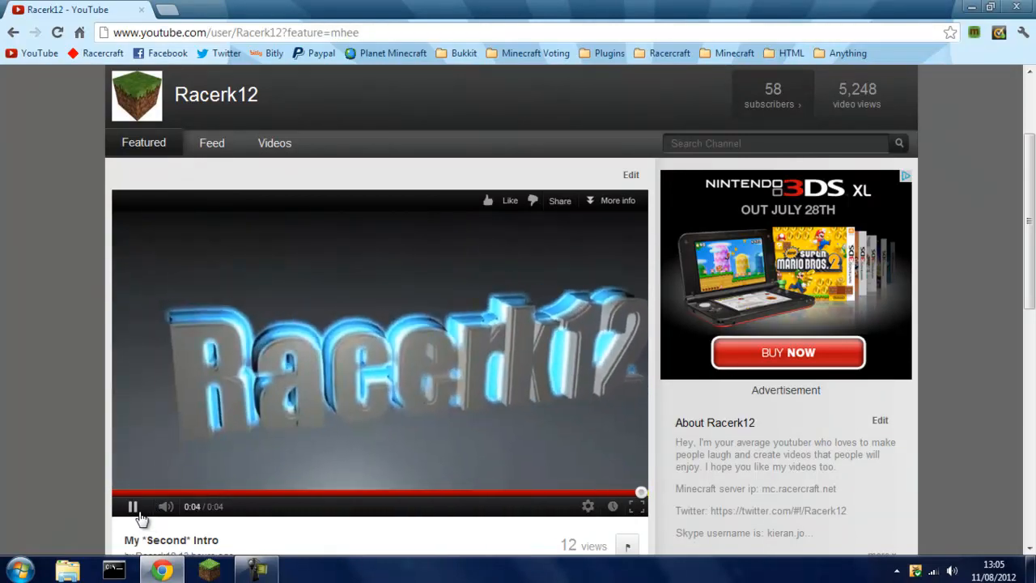
{"action": "scroll", "scroll_direction": "down", "scroll_amount": 3}
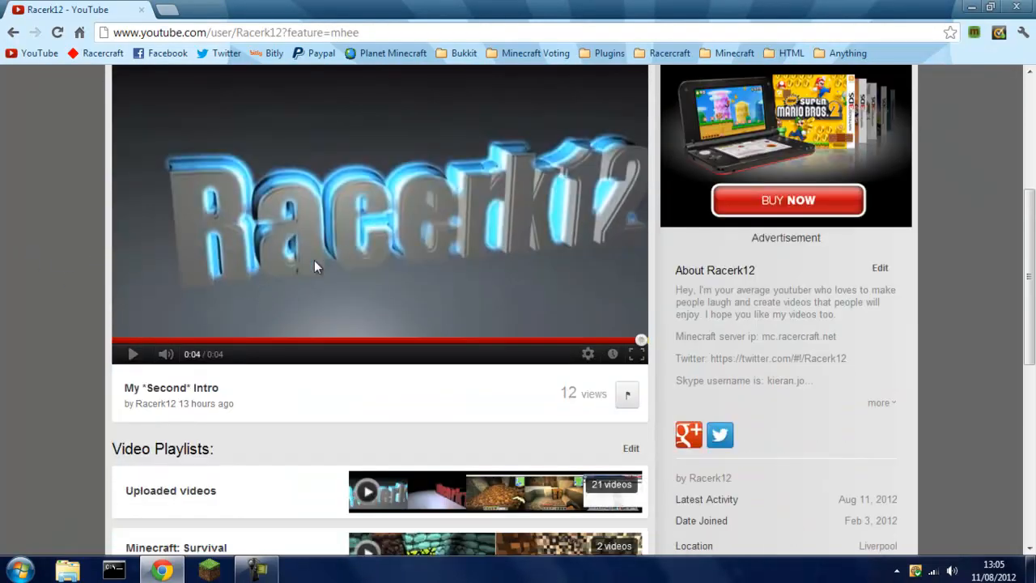
{"action": "scroll", "scroll_direction": "up", "scroll_amount": 3}
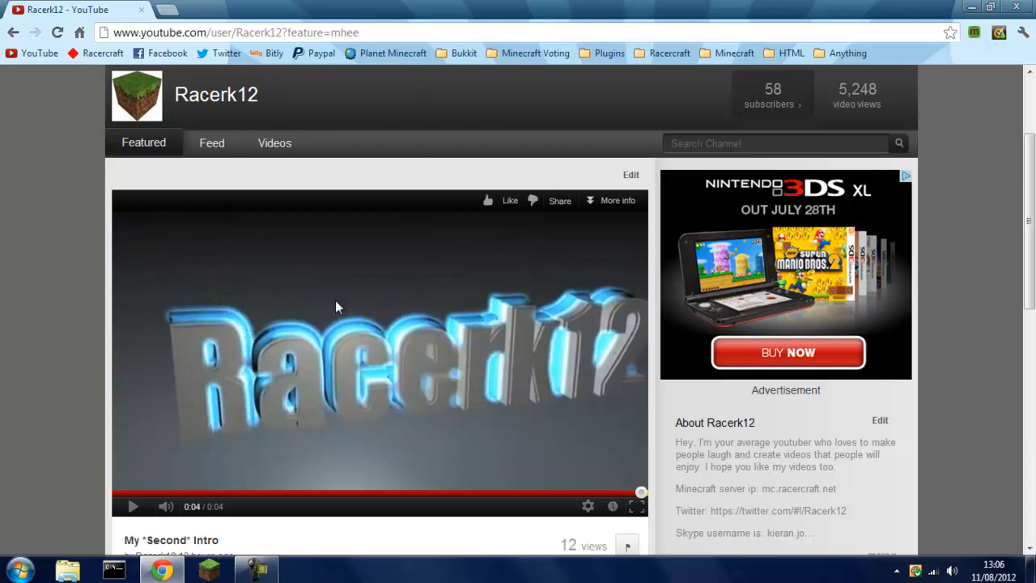
{"action": "mouse_move", "coordinate": [203, 78]}
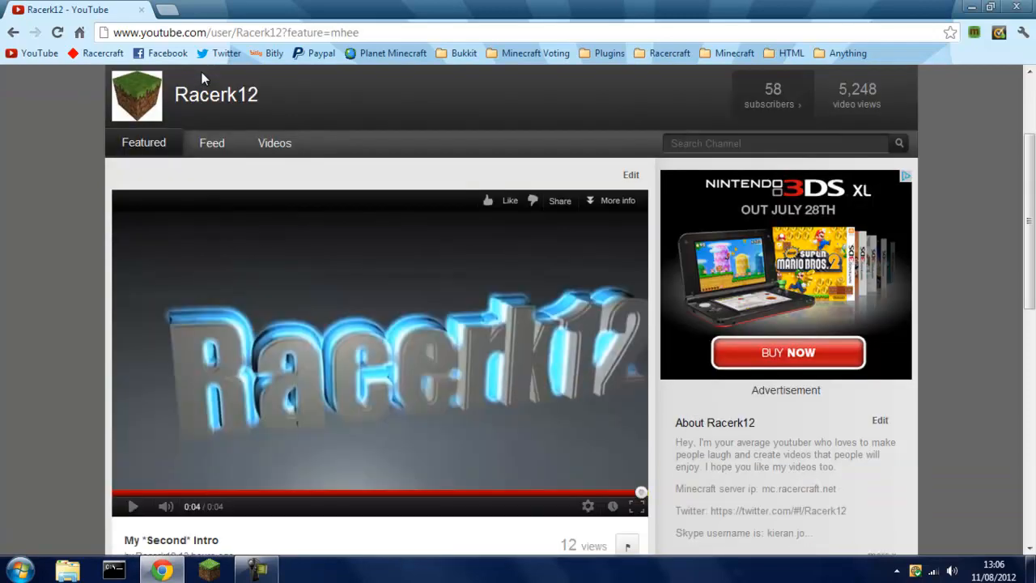
{"action": "mouse_move", "coordinate": [380, 175]}
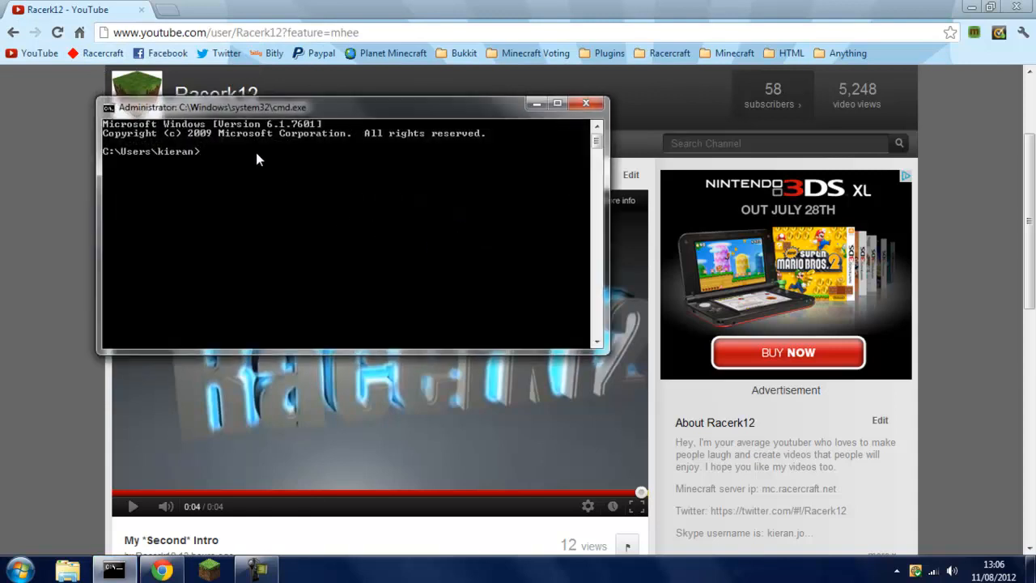
Run ipconfig to read IPv4 192.168.0.19 and gateway 192.168.0.1, then reach the router page
{"action": "type", "text": "i"}
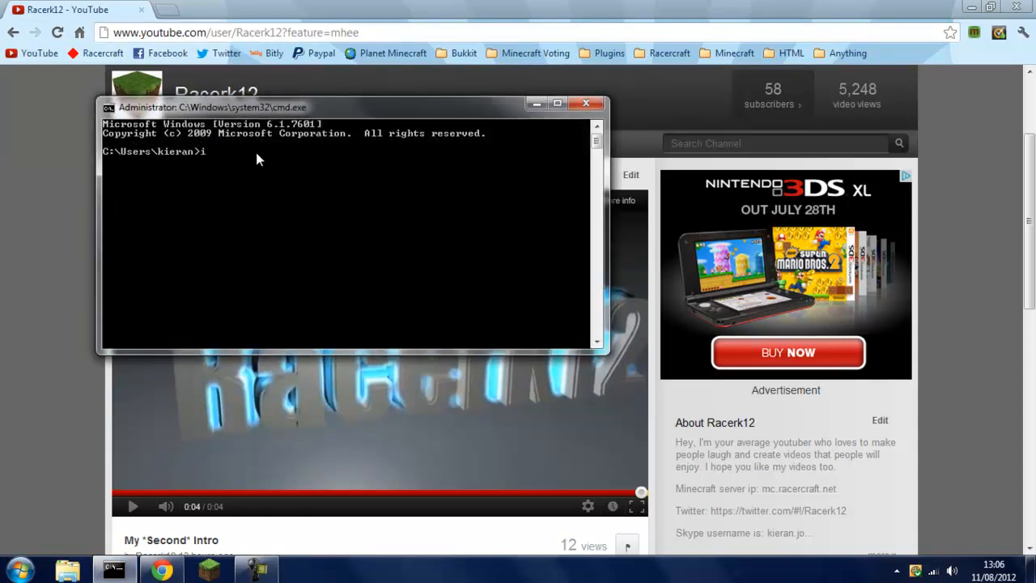
{"action": "type", "text": "pconfig"}
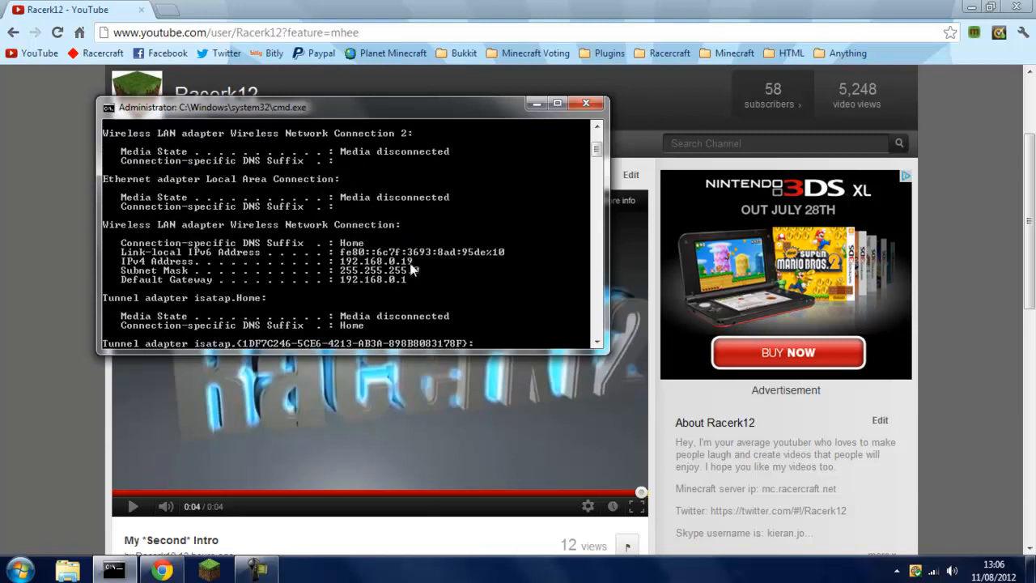
{"action": "mouse_move", "coordinate": [126, 263]}
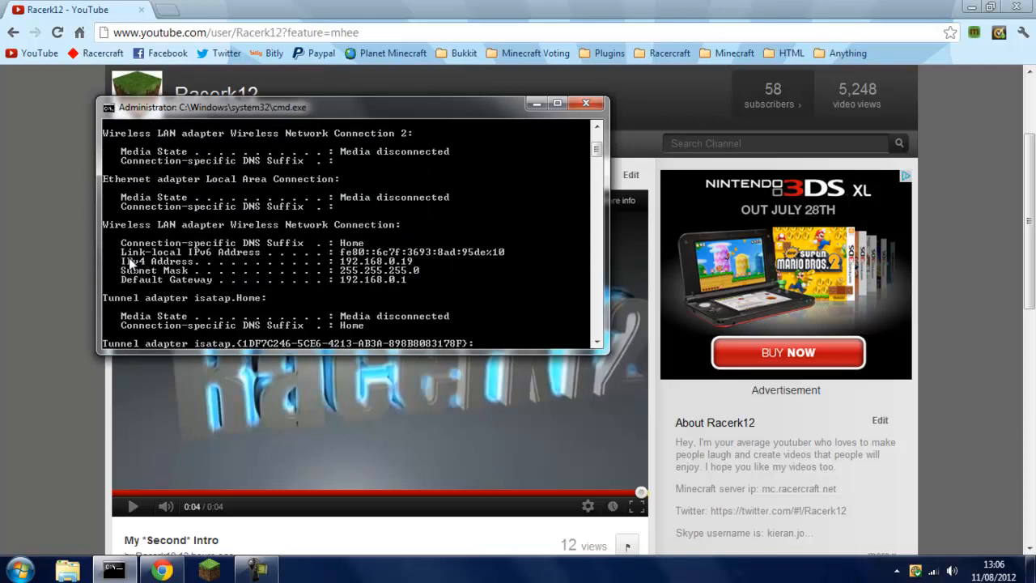
{"action": "mouse_move", "coordinate": [420, 269]}
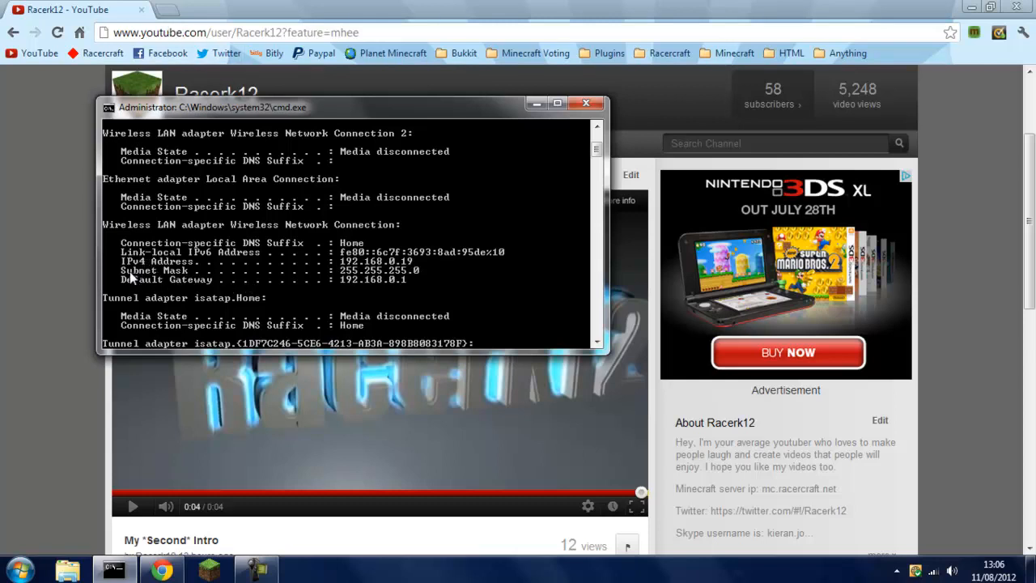
{"action": "mouse_move", "coordinate": [369, 291]}
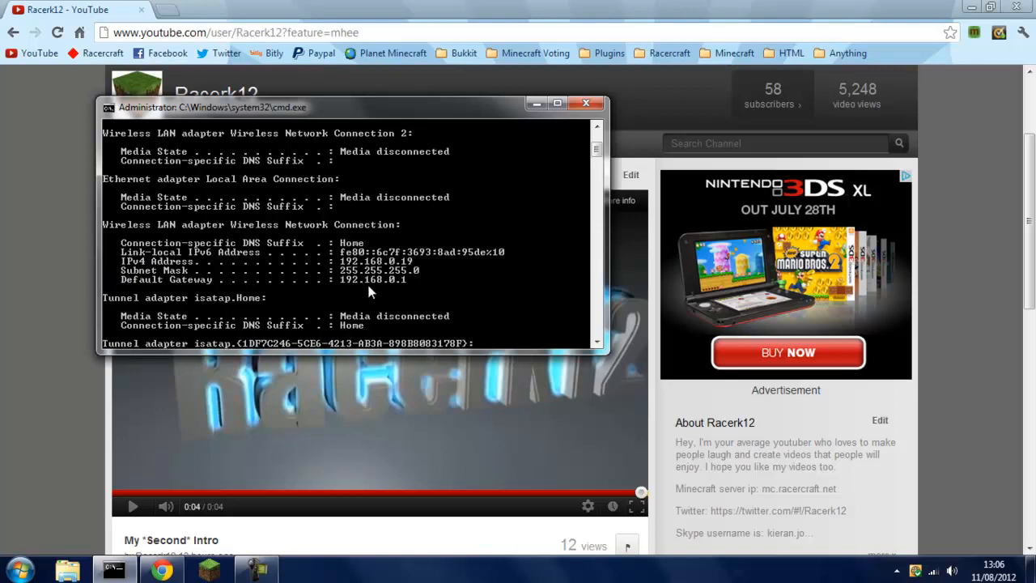
{"action": "mouse_move", "coordinate": [411, 278]}
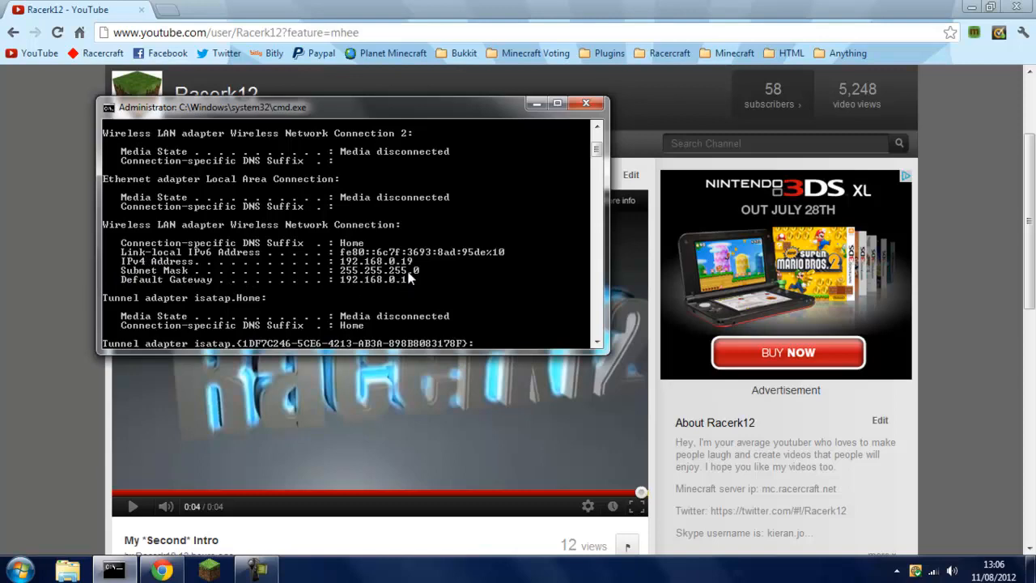
{"action": "left_click", "coordinate": [586, 104]}
{"action": "type", "text": "192.168.0.1"}
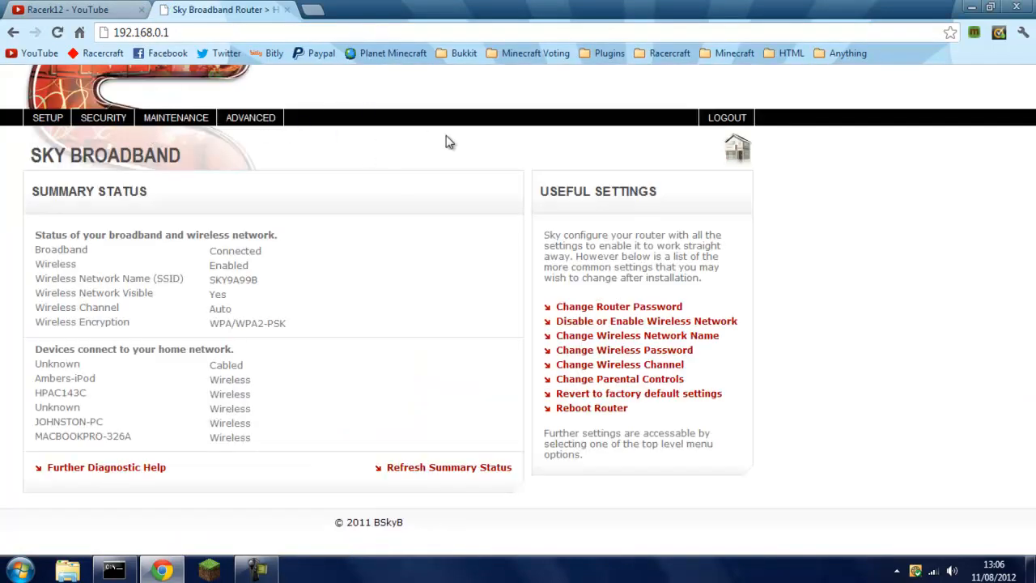
{"action": "mouse_move", "coordinate": [496, 145]}
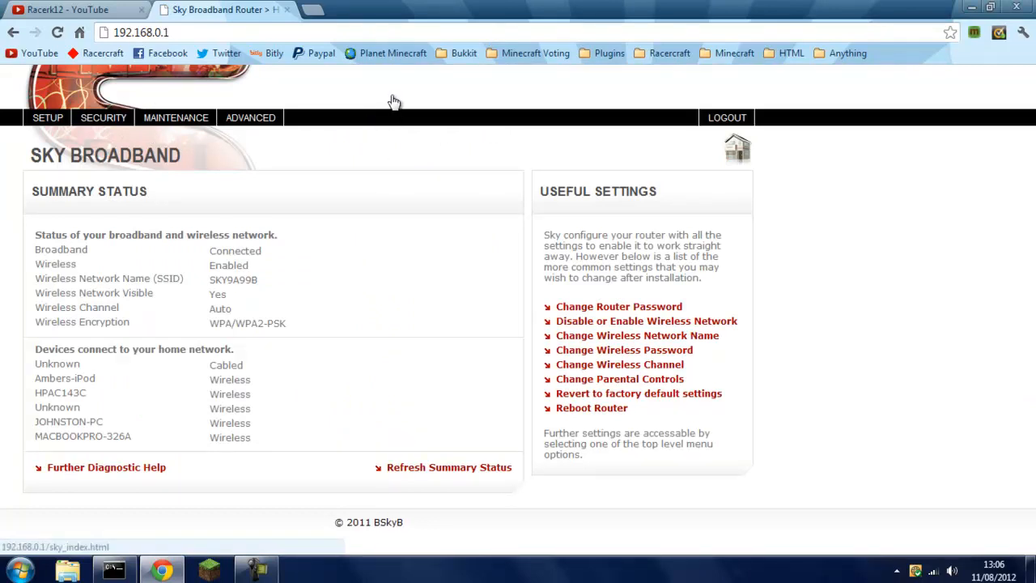
{"action": "mouse_move", "coordinate": [419, 165]}
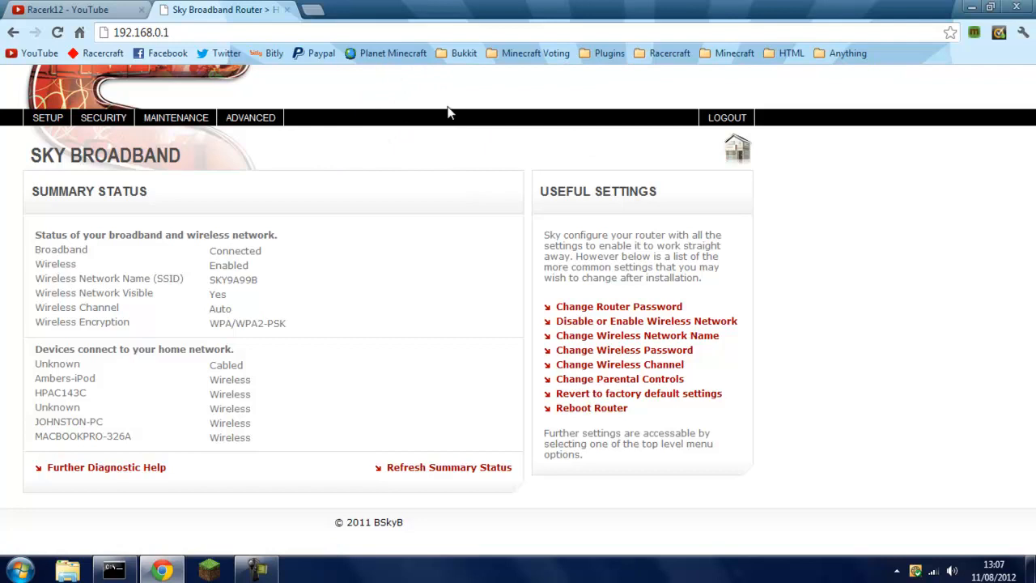
{"action": "mouse_move", "coordinate": [426, 87]}
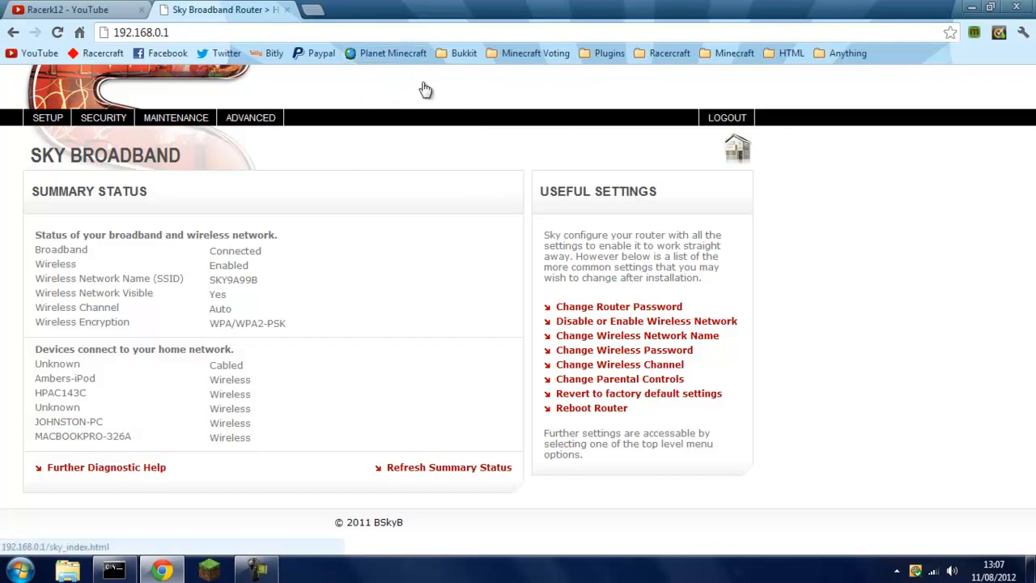
{"action": "mouse_move", "coordinate": [434, 172]}
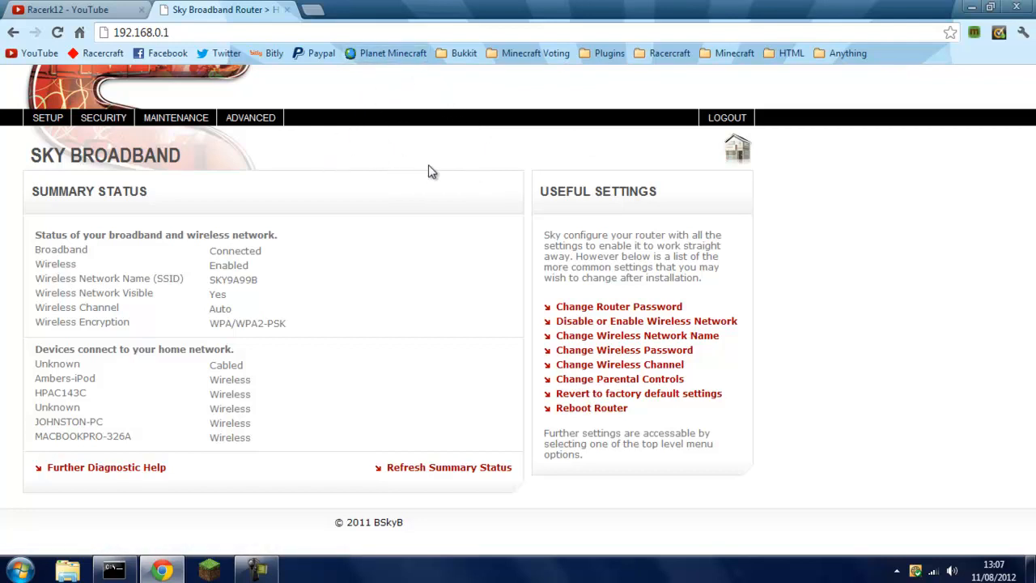
Start a custom service named Mc of type TCP/UDP under Security > Services
{"action": "left_click", "coordinate": [104, 117]}
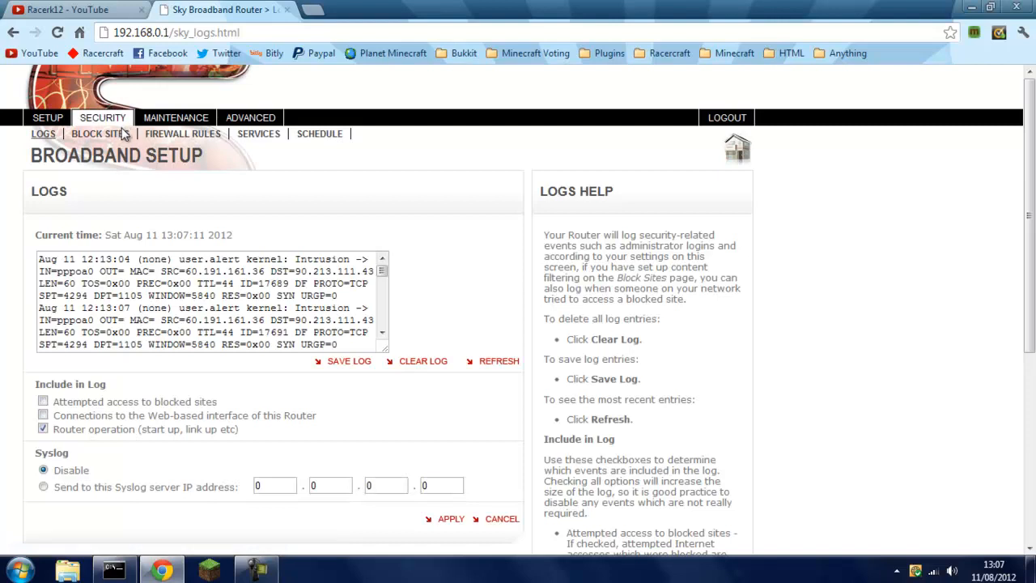
{"action": "mouse_move", "coordinate": [240, 161]}
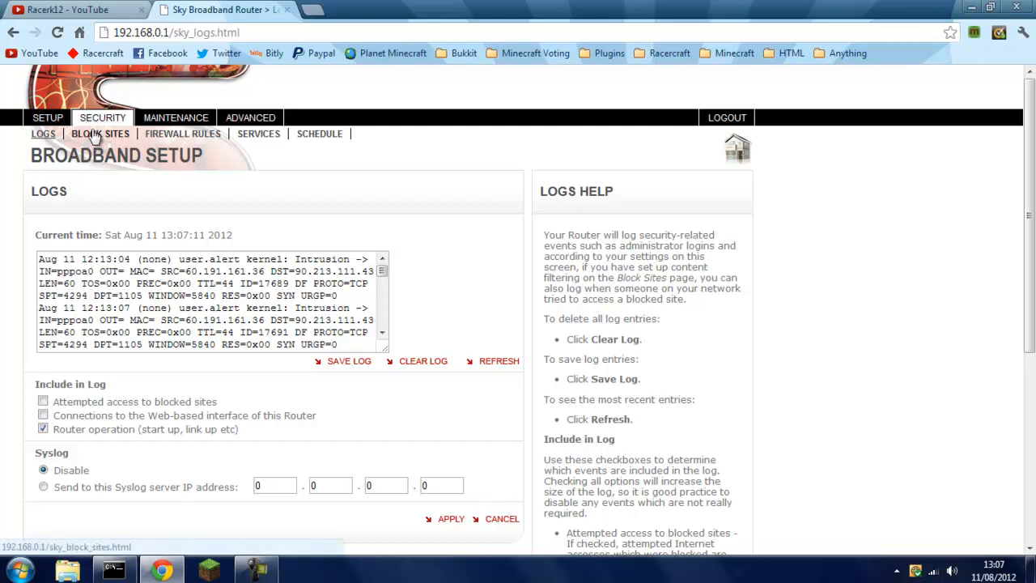
{"action": "left_click", "coordinate": [259, 133]}
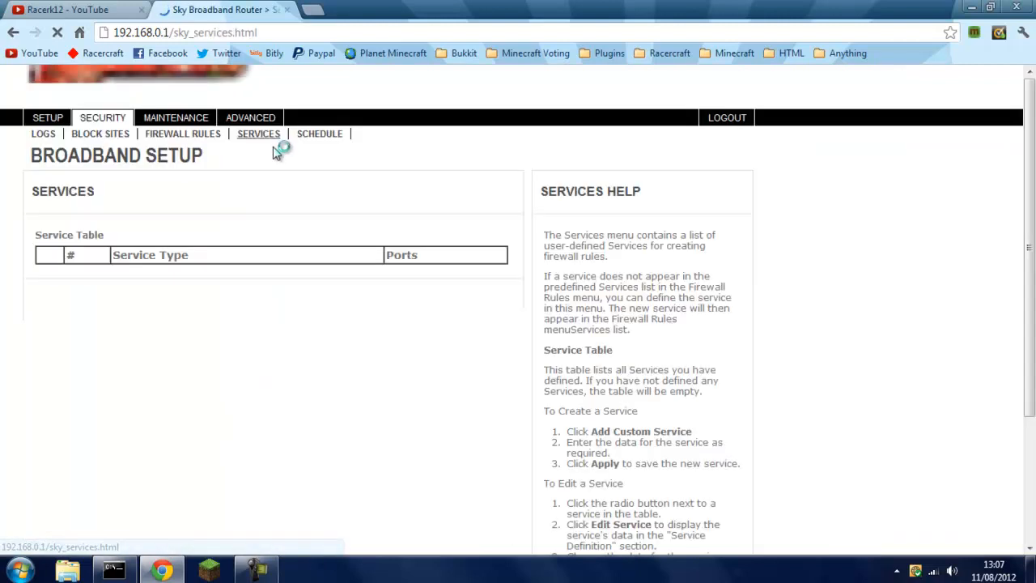
{"action": "type", "text": "Mc"}
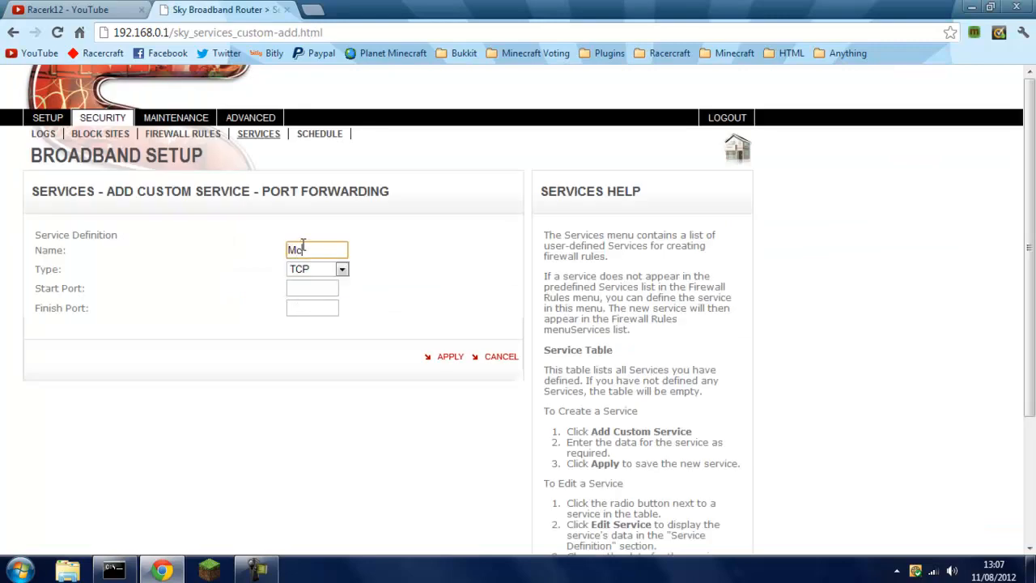
{"action": "left_click", "coordinate": [318, 268]}
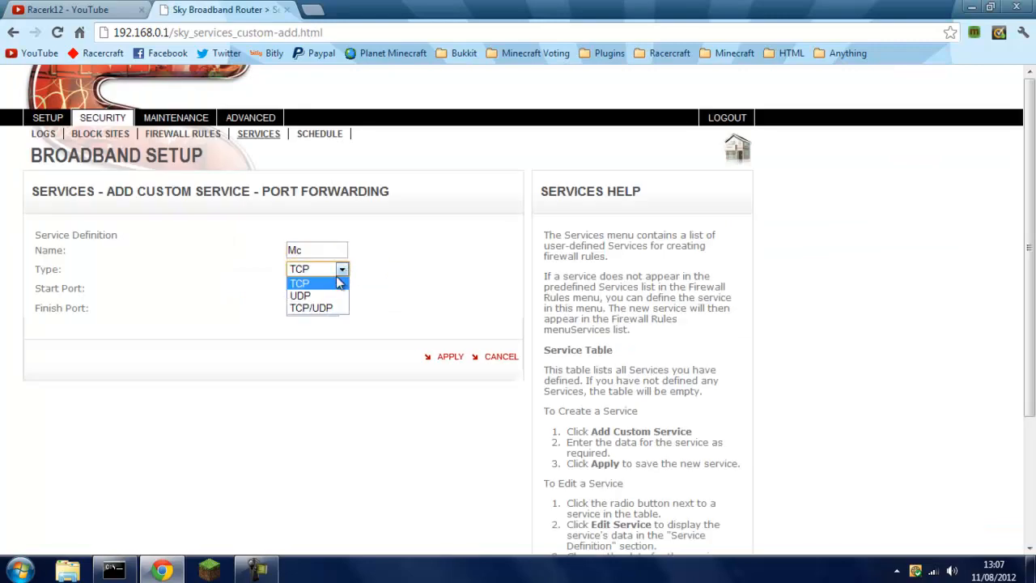
{"action": "left_click", "coordinate": [311, 308]}
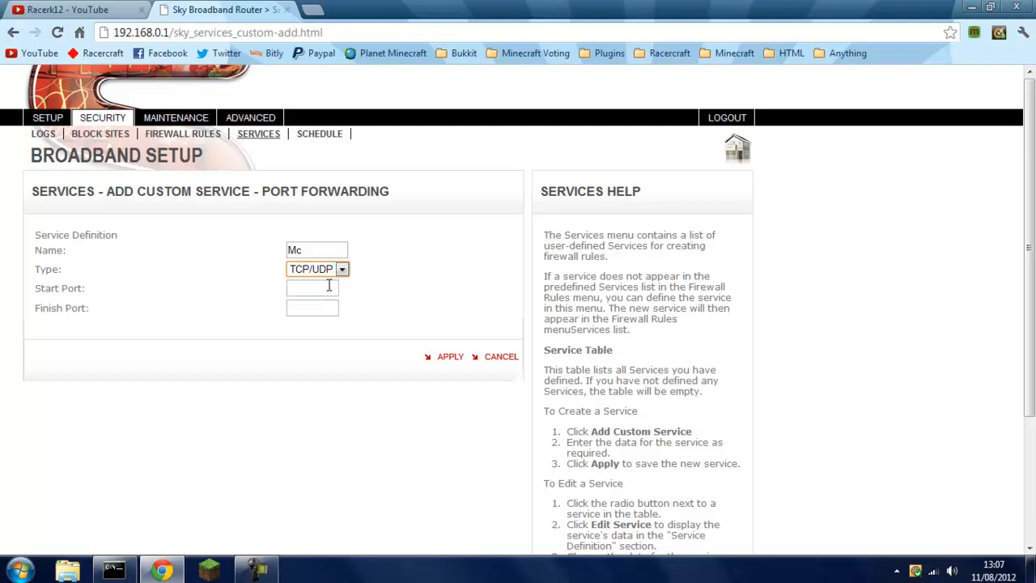
Set the Mc service's start and finish ports to 25565 and apply it
{"action": "left_click", "coordinate": [311, 288]}
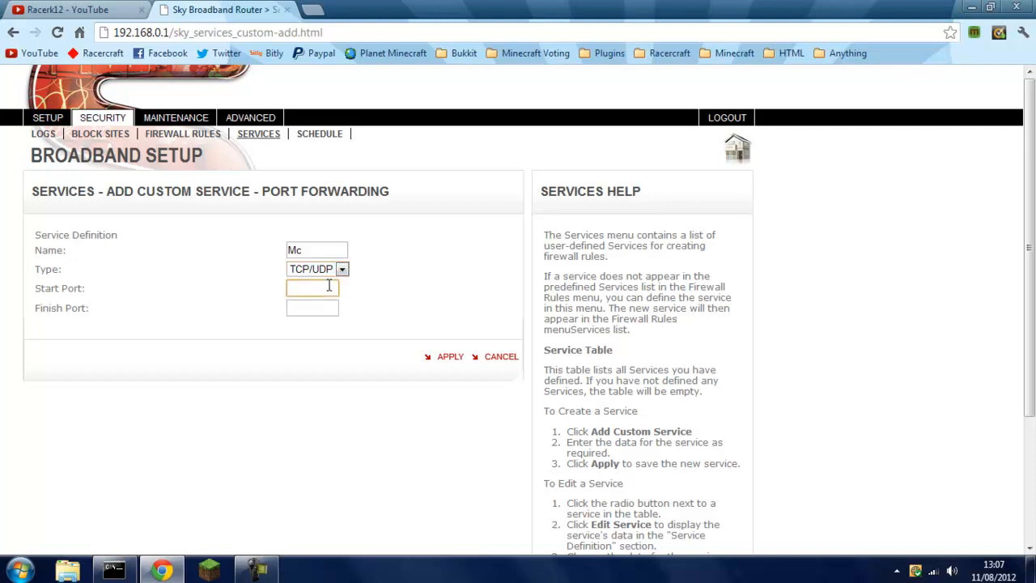
{"action": "type", "text": "25565"}
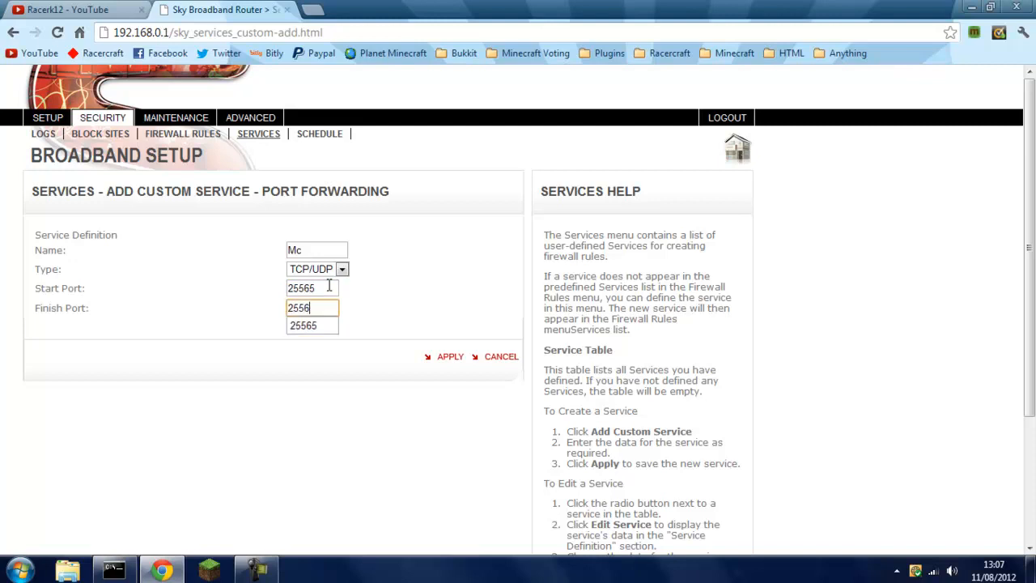
{"action": "left_click", "coordinate": [450, 356]}
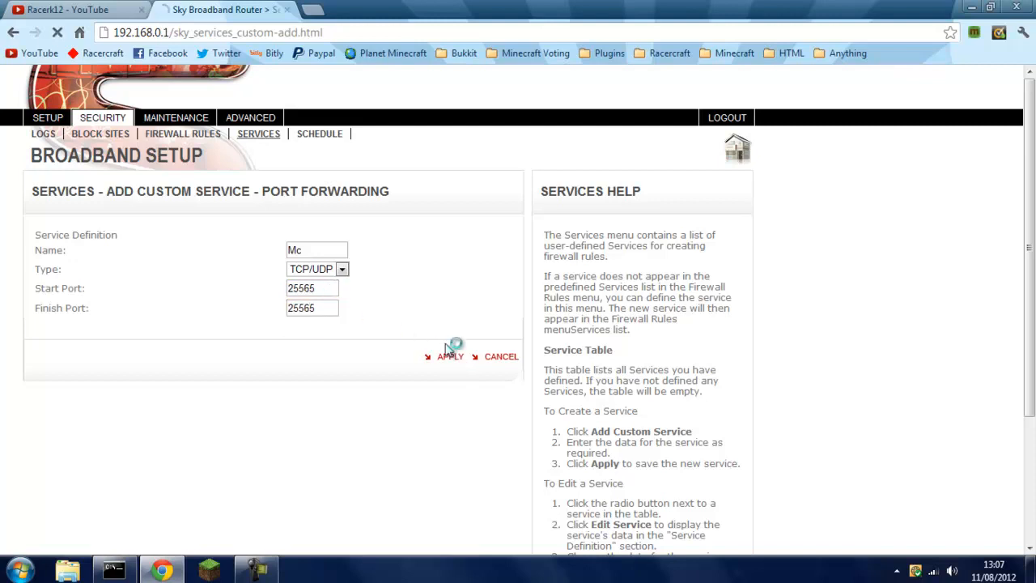
{"action": "left_click", "coordinate": [450, 357]}
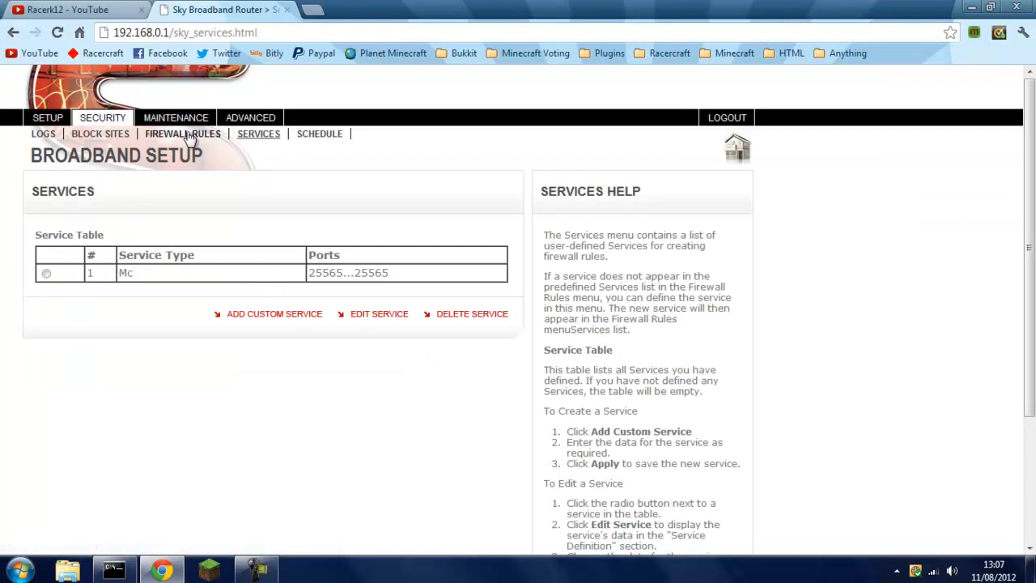
Add and apply an outbound firewall rule for the Mc service
{"action": "left_click", "coordinate": [183, 133]}
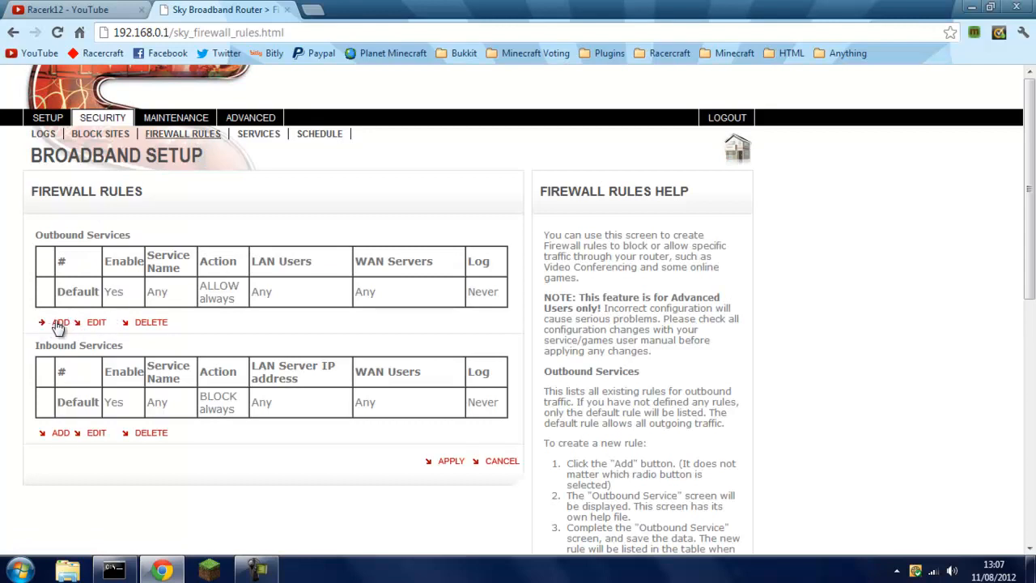
{"action": "left_click", "coordinate": [60, 323]}
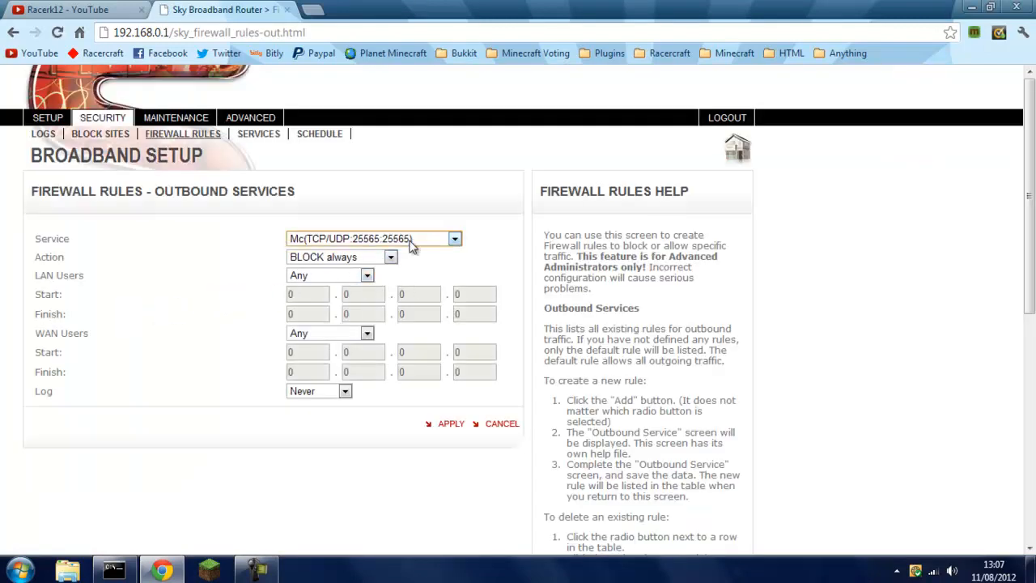
{"action": "left_click", "coordinate": [392, 256]}
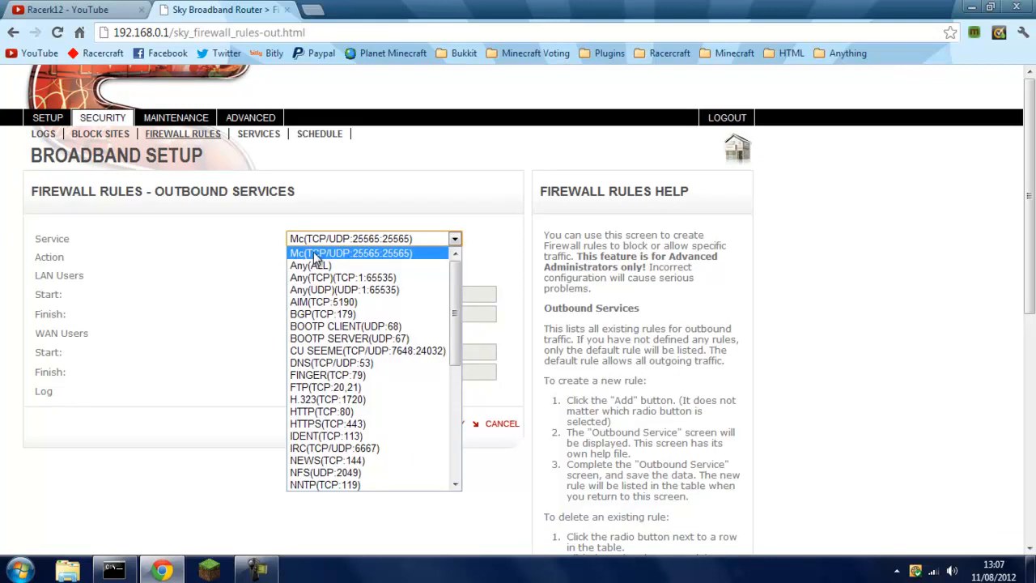
{"action": "mouse_move", "coordinate": [336, 260]}
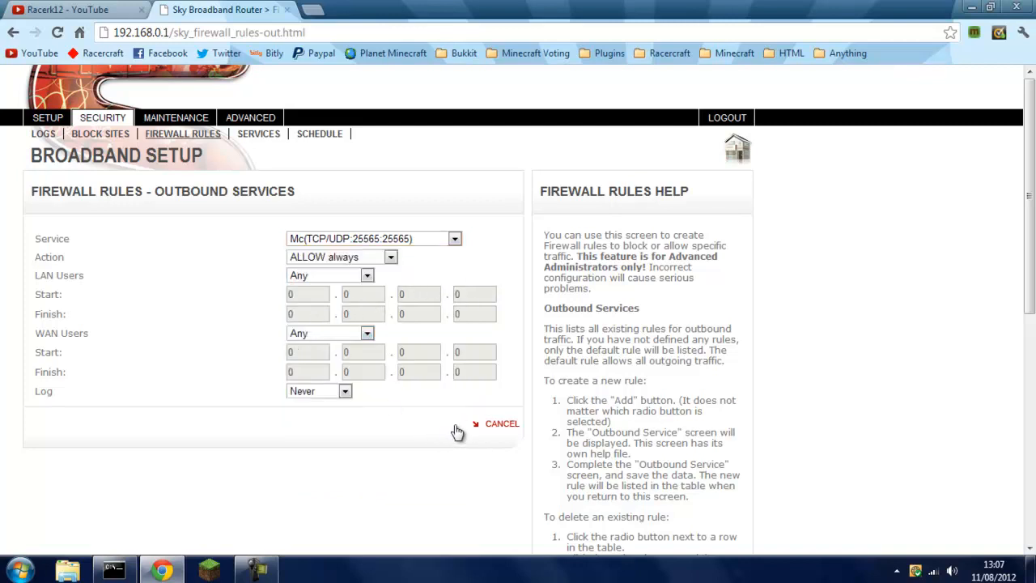
{"action": "left_click", "coordinate": [450, 424]}
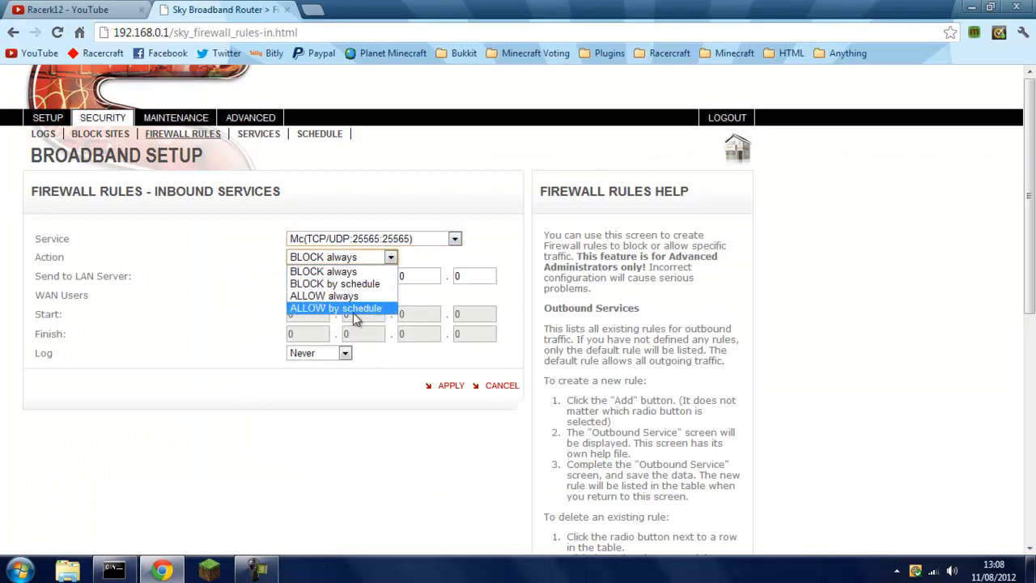
Begin an inbound Mc rule set to ALLOW always and bring up the PC's local address
{"action": "left_click", "coordinate": [324, 294]}
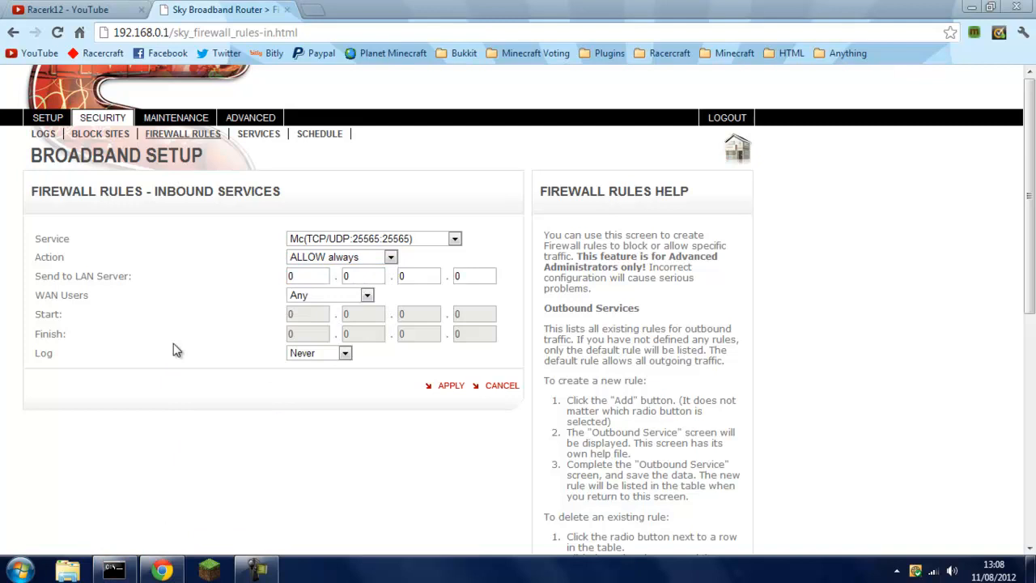
{"action": "left_click", "coordinate": [113, 570]}
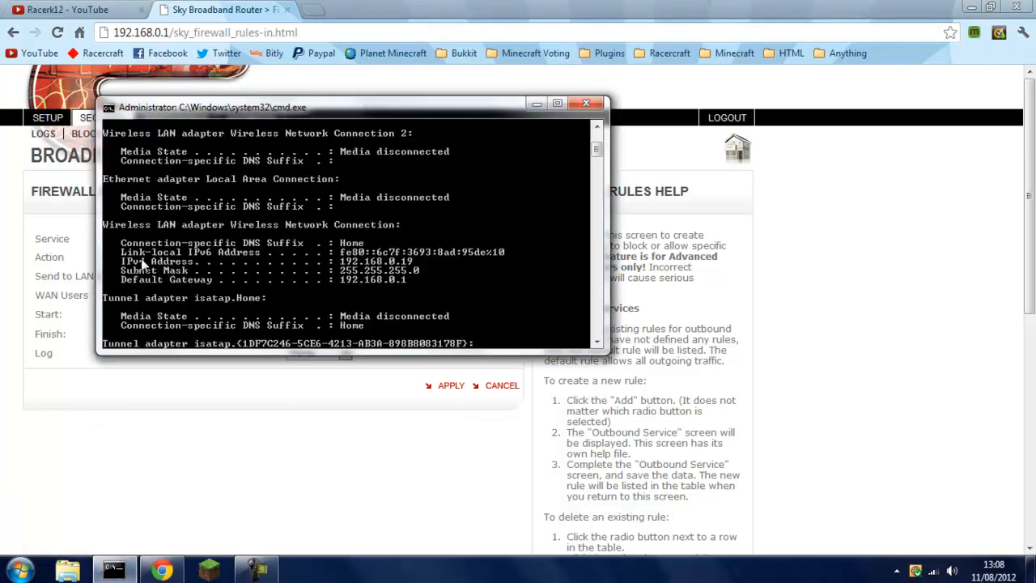
{"action": "mouse_move", "coordinate": [396, 267]}
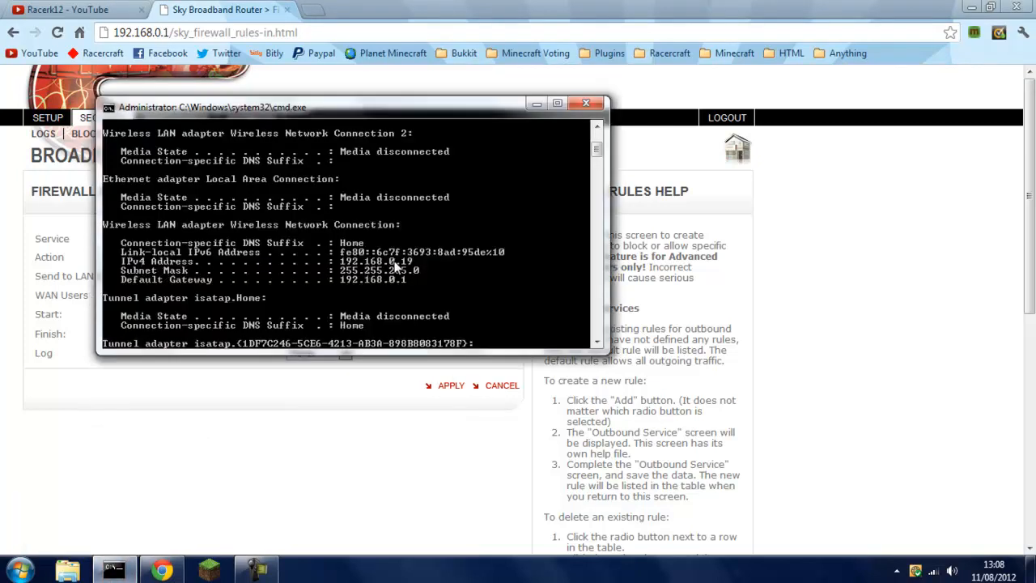
{"action": "mouse_move", "coordinate": [315, 473]}
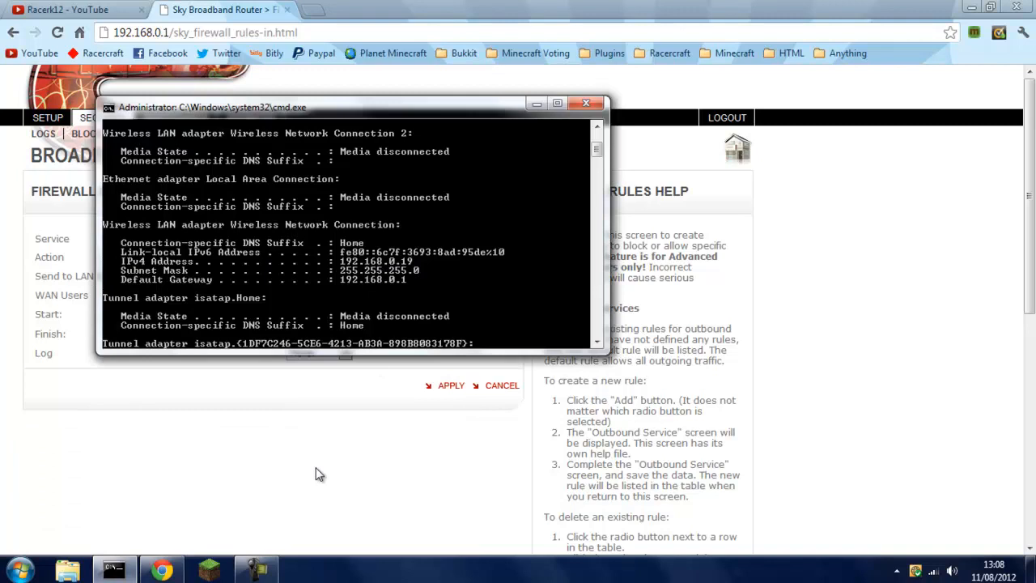
Send the inbound Mc rule to LAN server 192.168.0.19 and apply it
{"action": "left_click", "coordinate": [586, 104]}
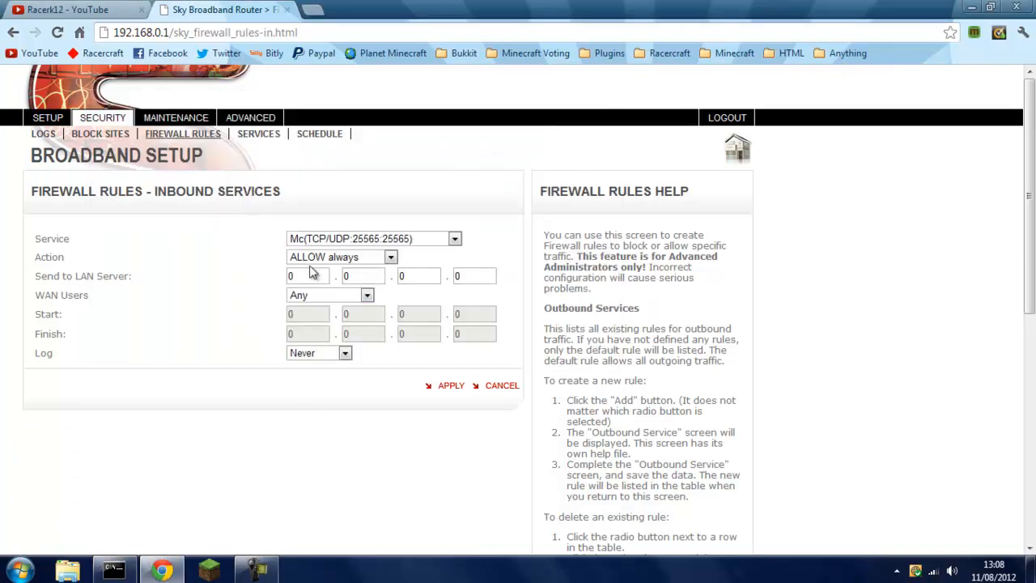
{"action": "type", "text": "193"}
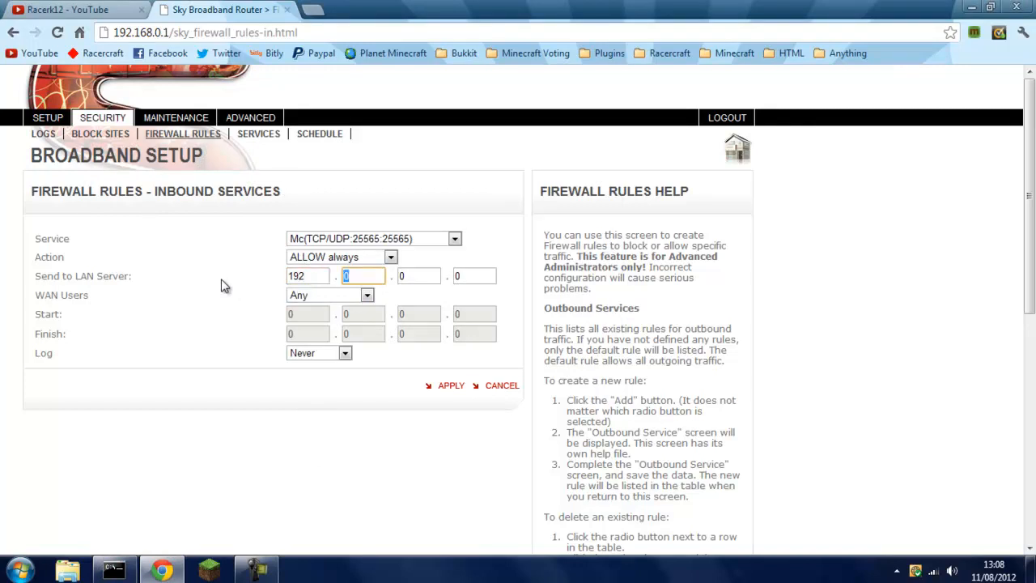
{"action": "type", "text": "168"}
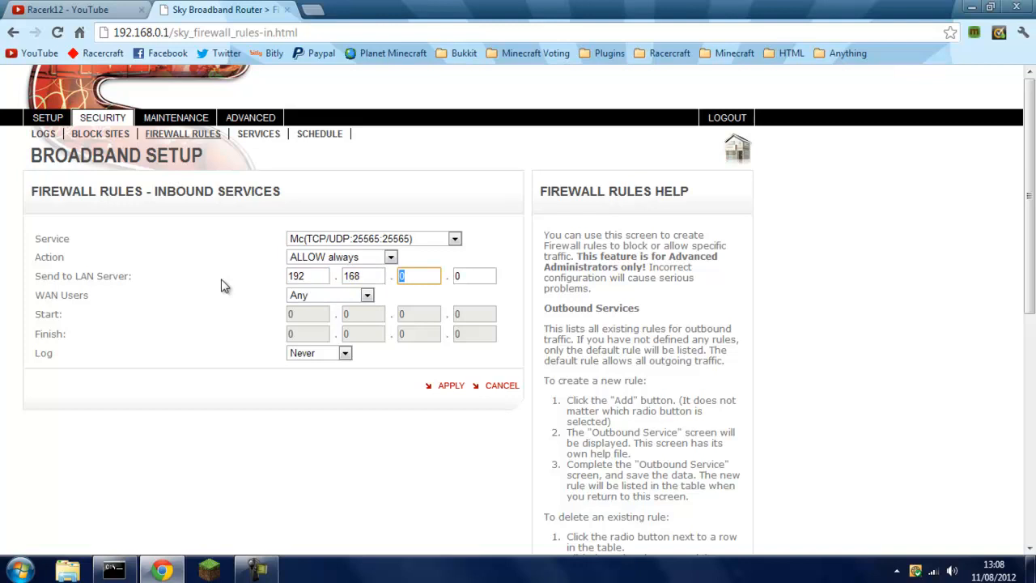
{"action": "type", "text": "19"}
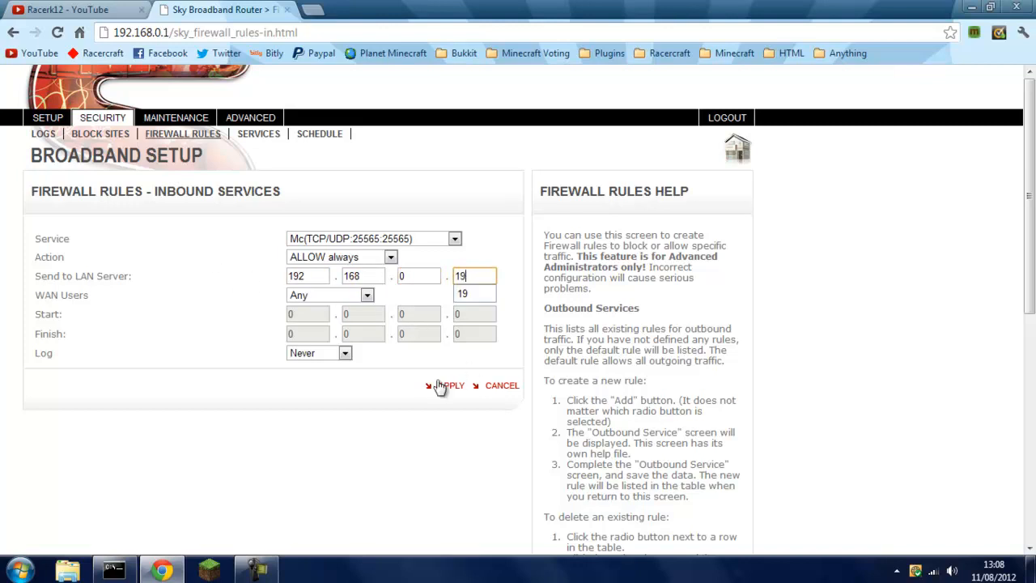
{"action": "left_click", "coordinate": [450, 385]}
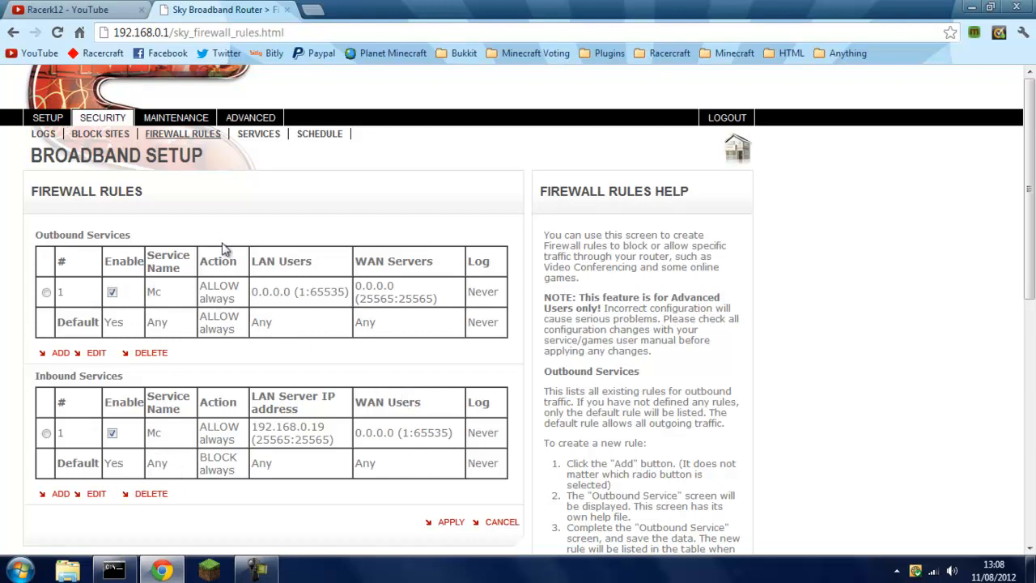
On CanYouSeeMe.org, check whether port 25565 is open on the public IP
{"action": "left_click", "coordinate": [73, 10]}
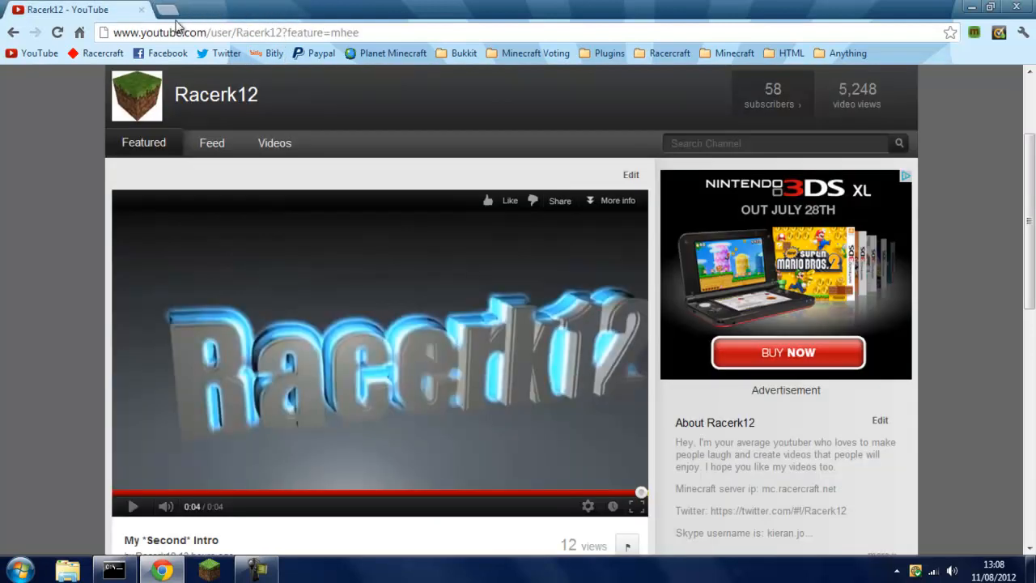
{"action": "type", "text": "canyou"}
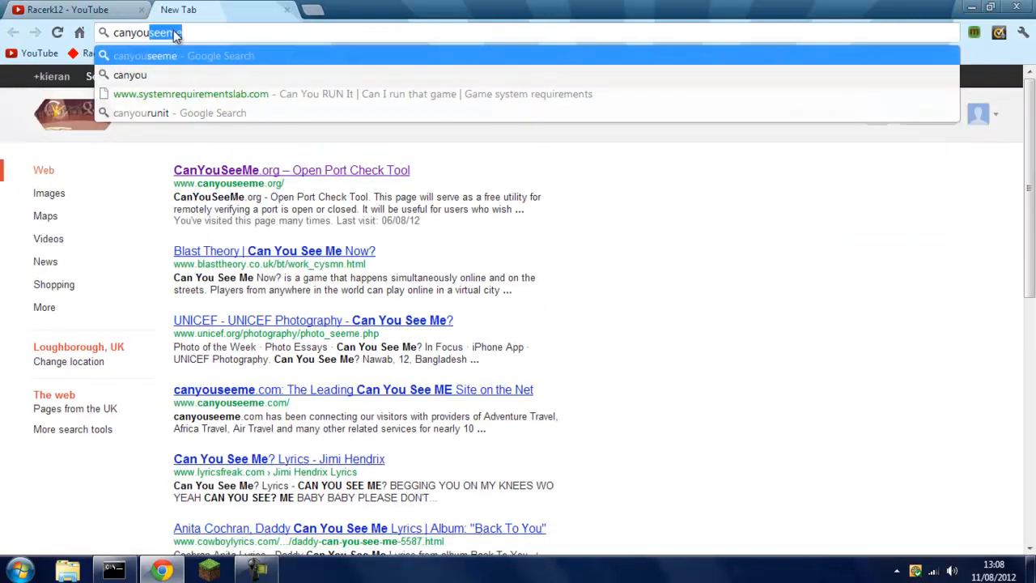
{"action": "left_click", "coordinate": [292, 170]}
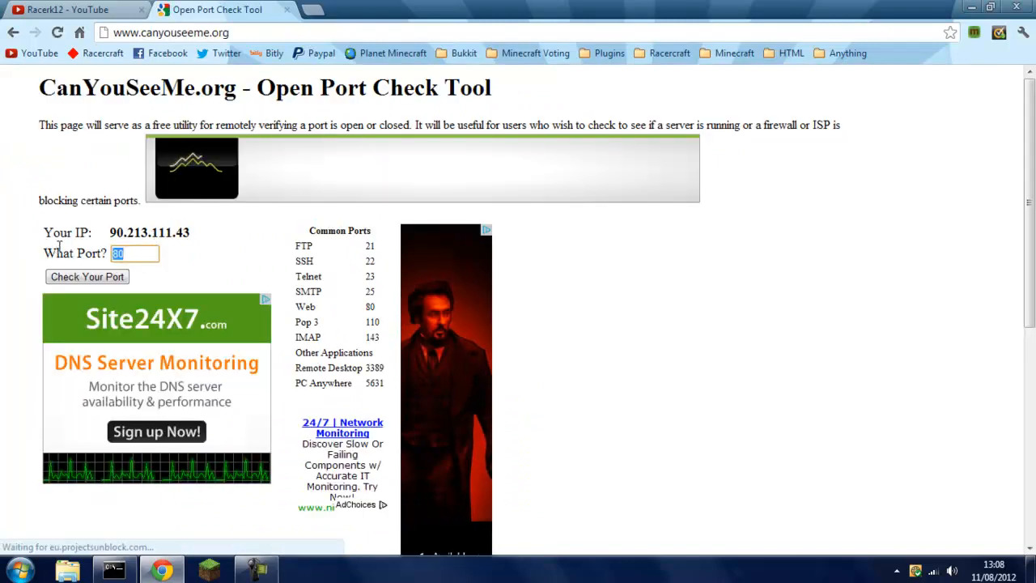
{"action": "left_click", "coordinate": [88, 275]}
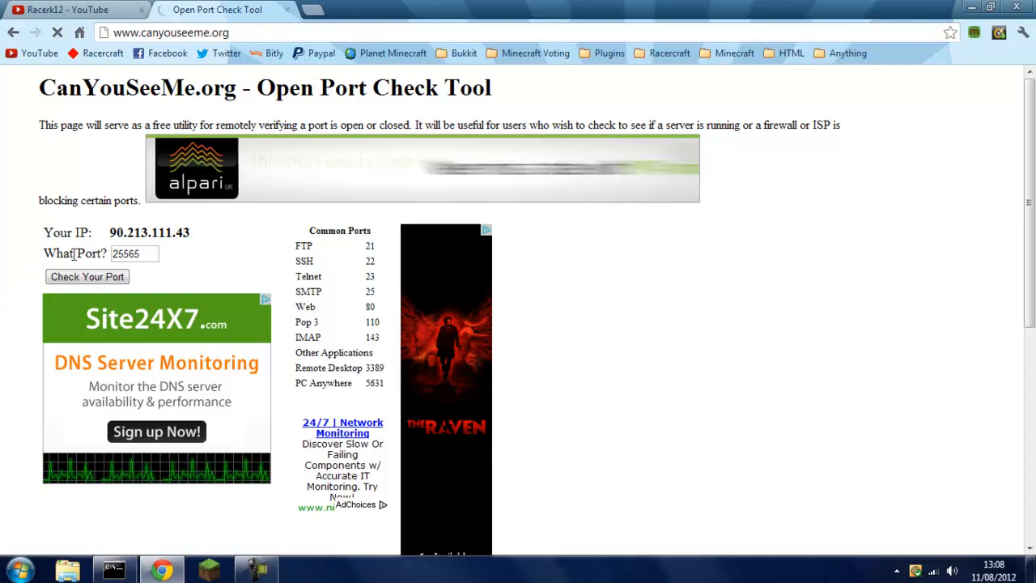
{"action": "left_click", "coordinate": [88, 275]}
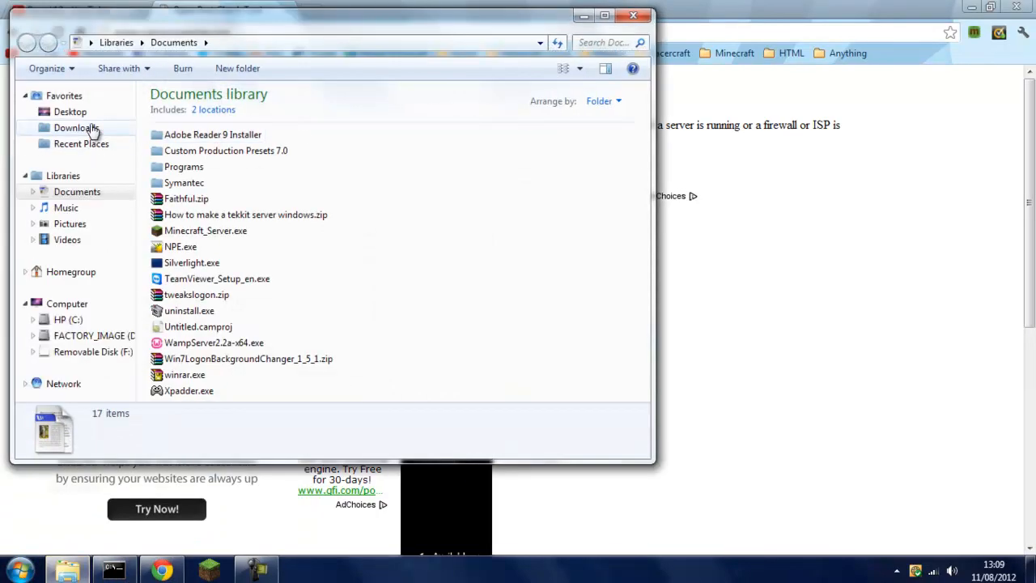
Launch the Minecraft server from the Friends server folder on the Desktop and minimize Explorer
{"action": "left_click", "coordinate": [70, 112]}
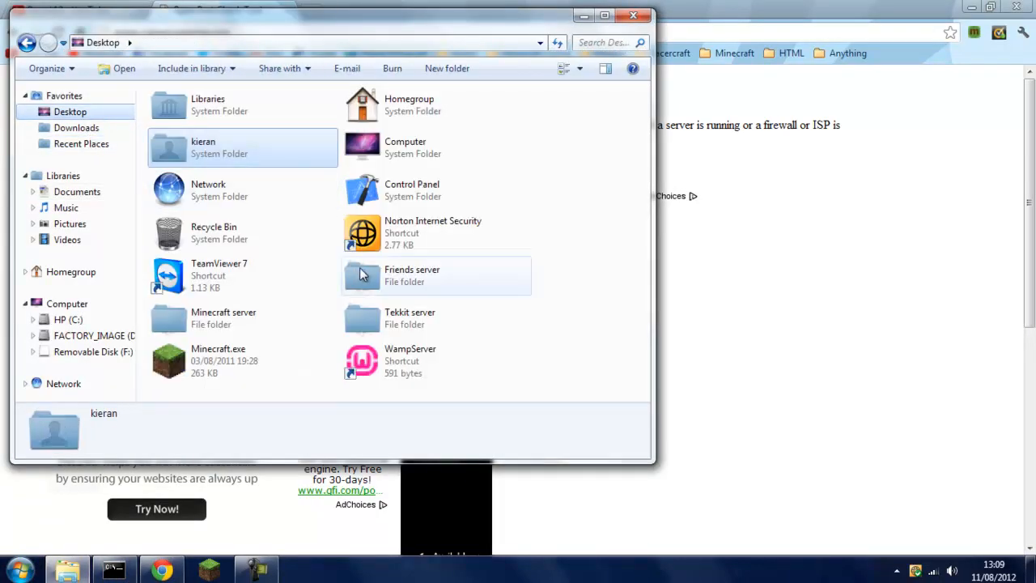
{"action": "left_click", "coordinate": [436, 276]}
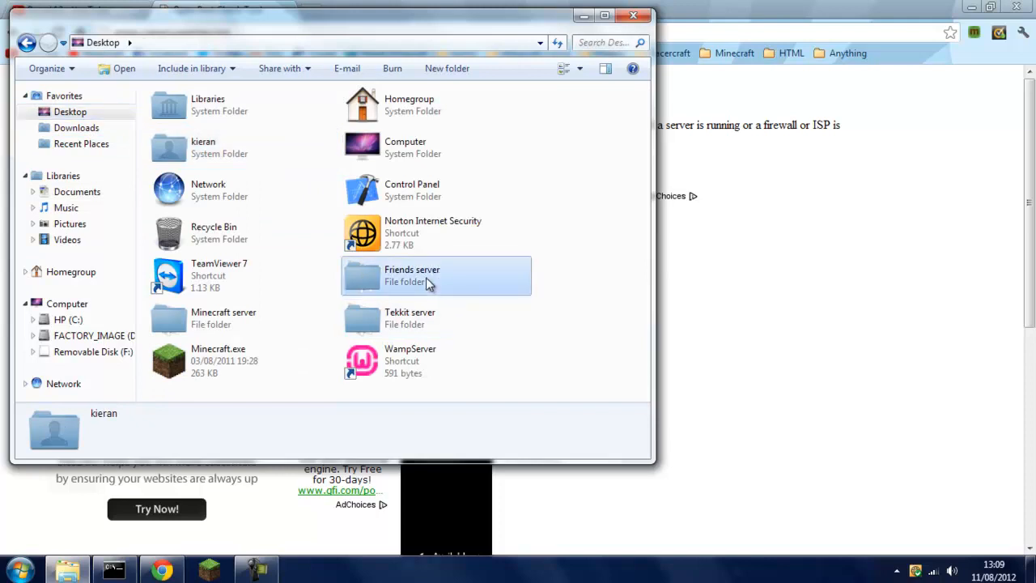
{"action": "double_click", "coordinate": [411, 276]}
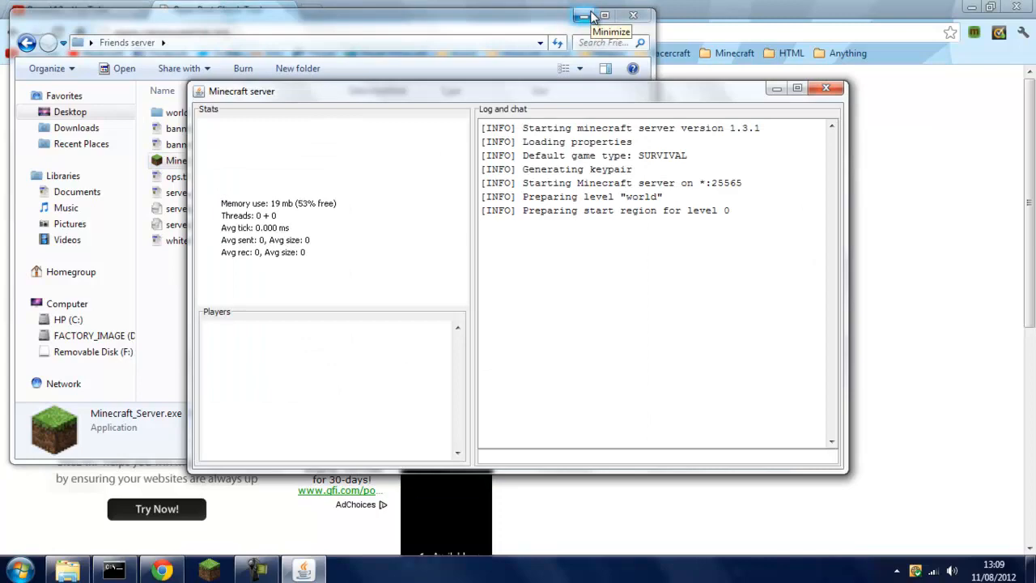
{"action": "left_click", "coordinate": [583, 17]}
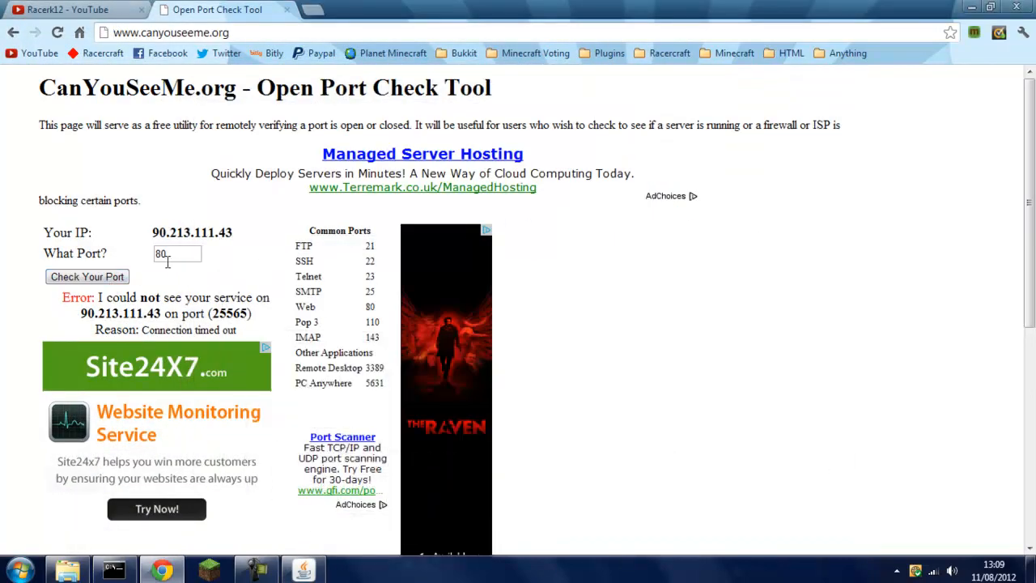
Recheck port 25565 on CanYouSeeMe.org until it reports success, then search ipchicken
{"action": "type", "text": "25565"}
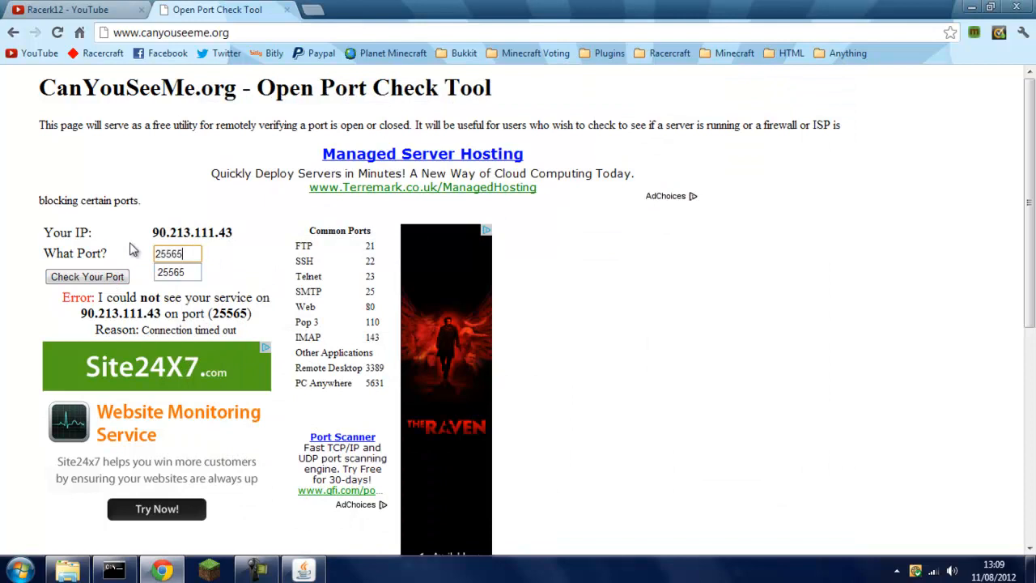
{"action": "left_click", "coordinate": [88, 275]}
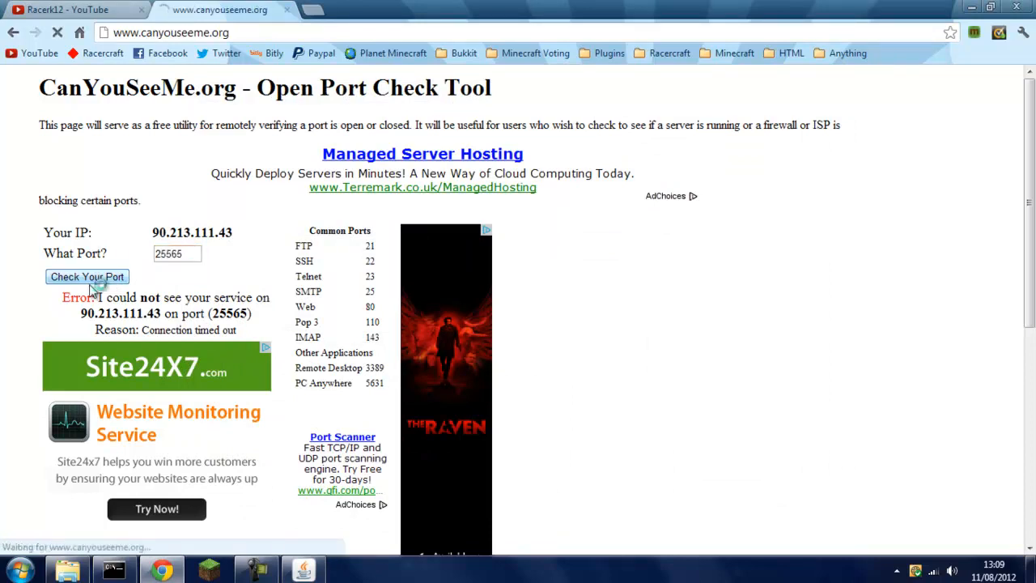
{"action": "left_click", "coordinate": [88, 275]}
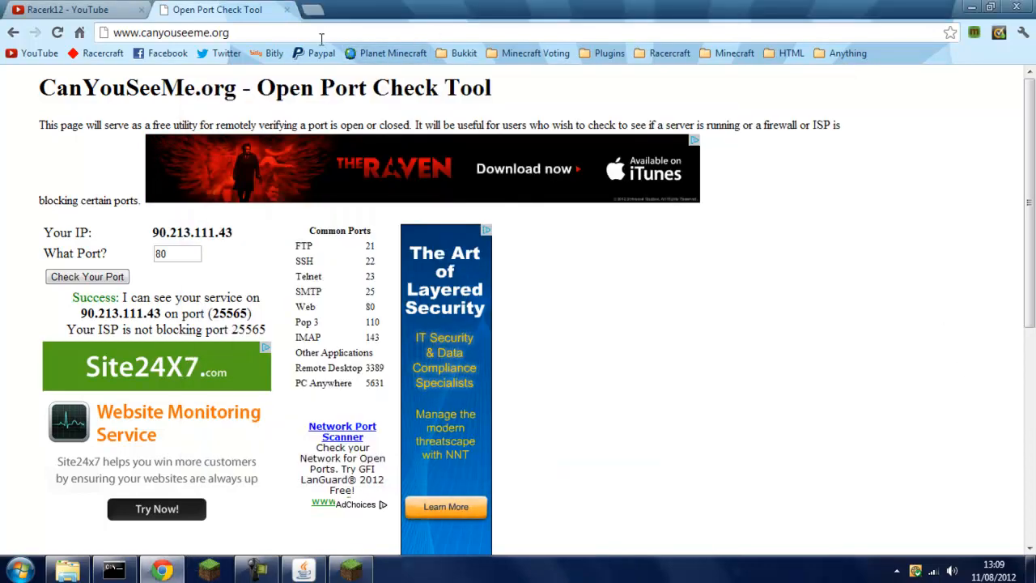
{"action": "type", "text": "ipchicken"}
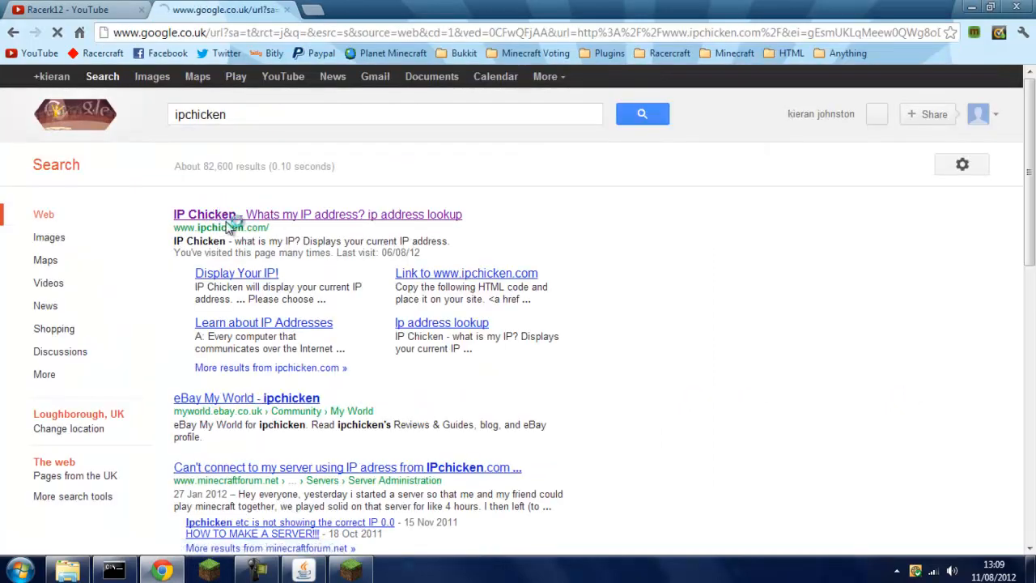
{"action": "left_click", "coordinate": [204, 214]}
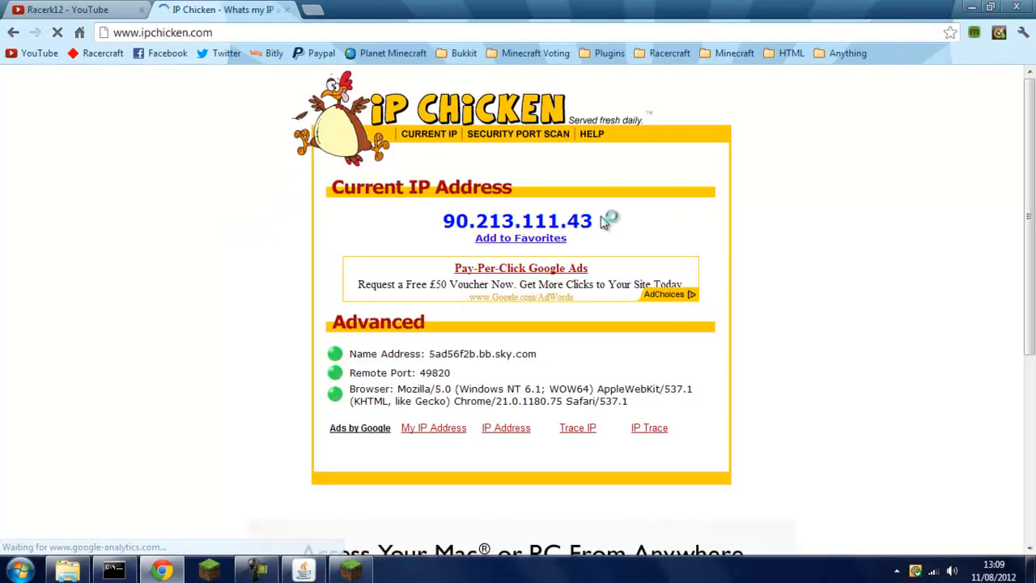
{"action": "double_click", "coordinate": [518, 220]}
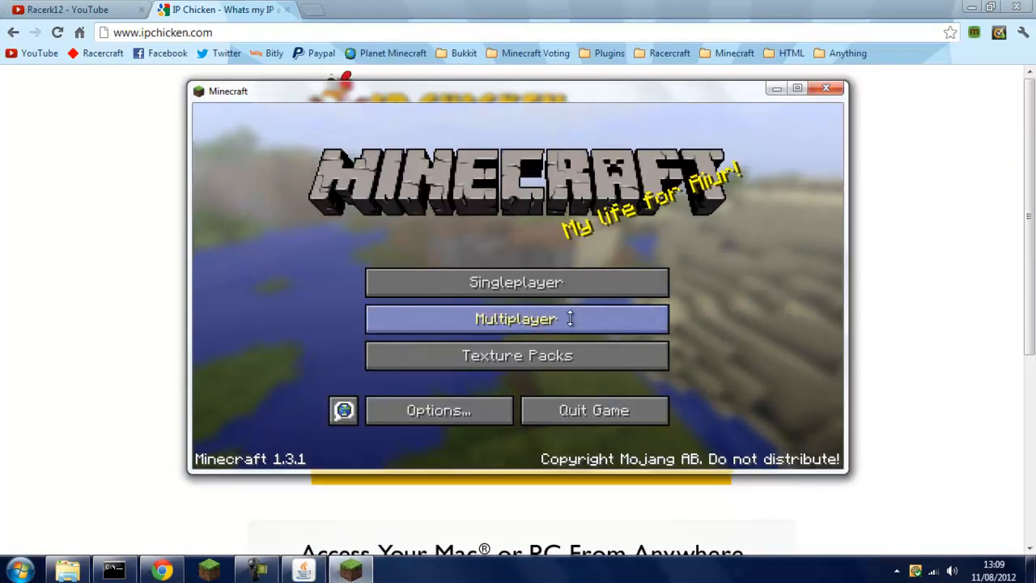
{"action": "left_click", "coordinate": [517, 317]}
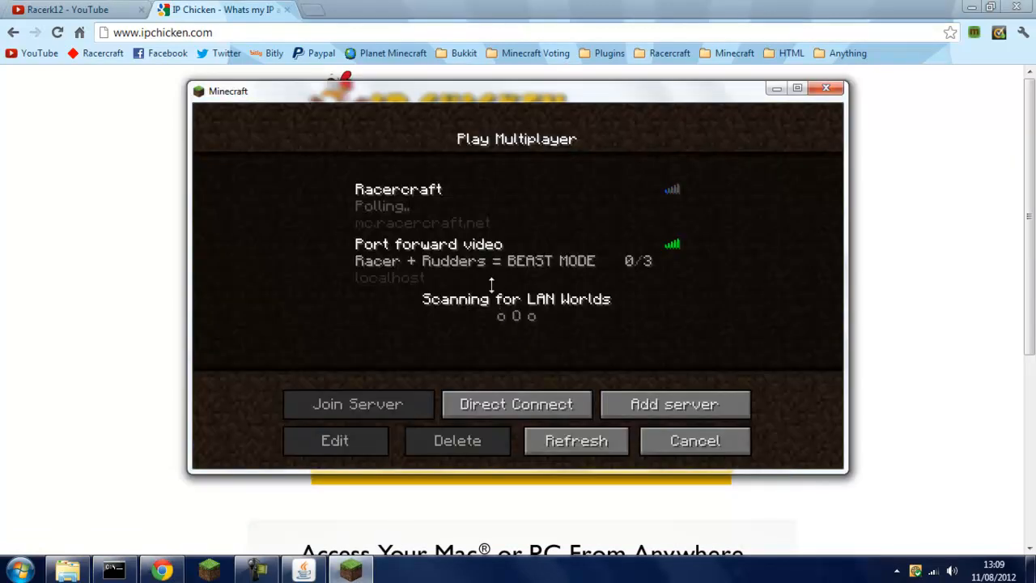
{"action": "left_click", "coordinate": [516, 260]}
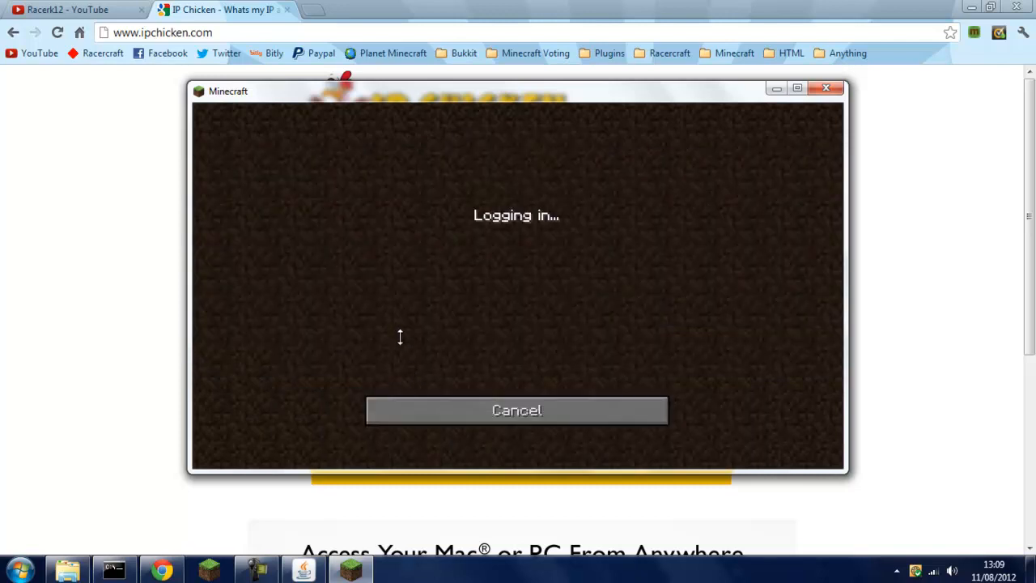
{"action": "mouse_move", "coordinate": [398, 332]}
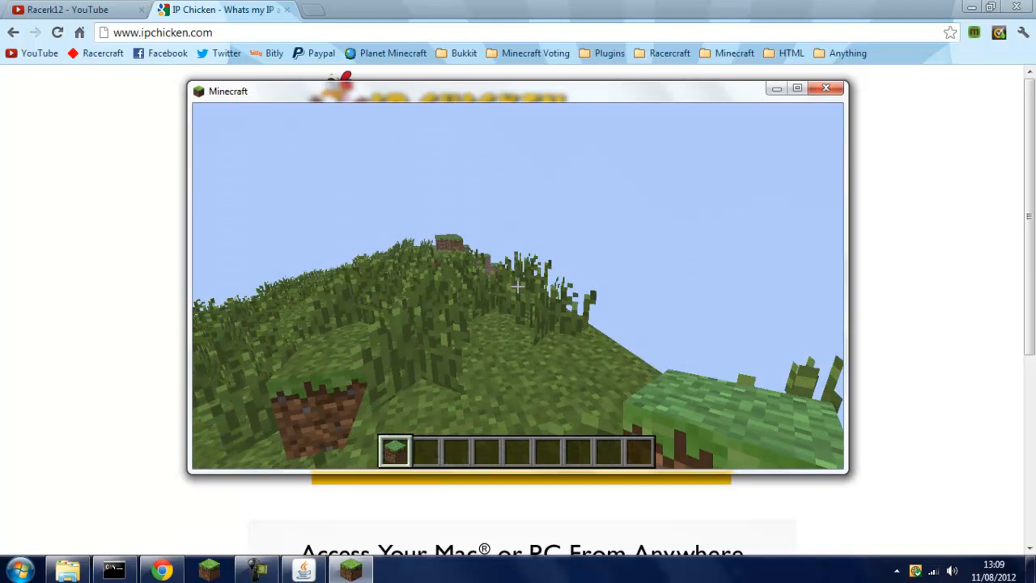
{"action": "key", "text": "Escape"}
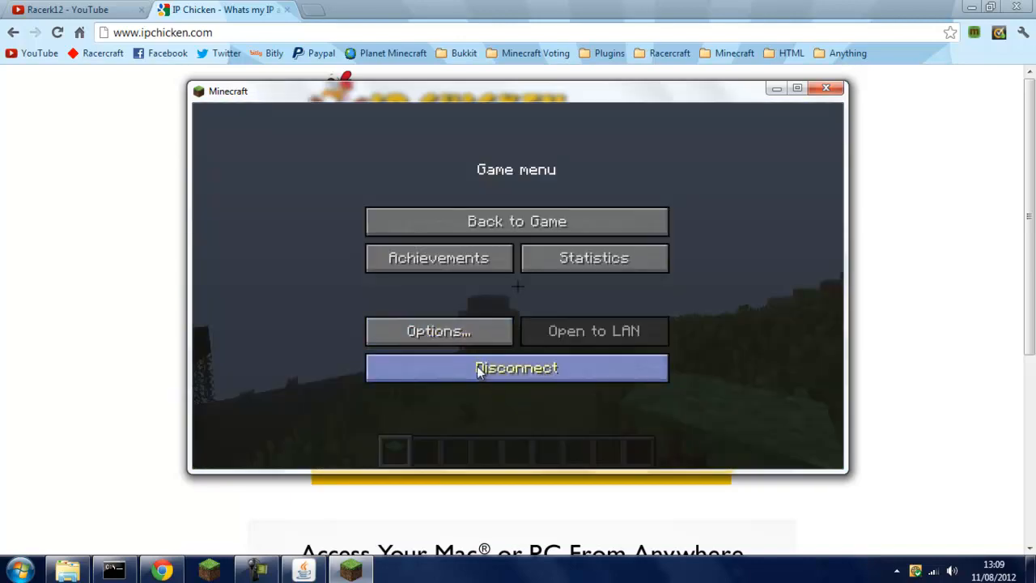
{"action": "left_click", "coordinate": [515, 367]}
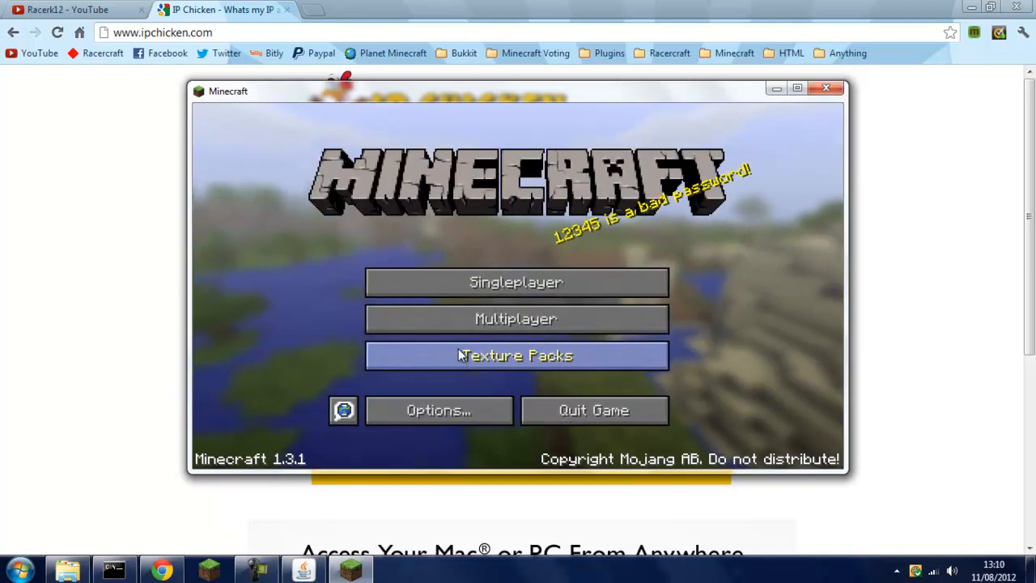